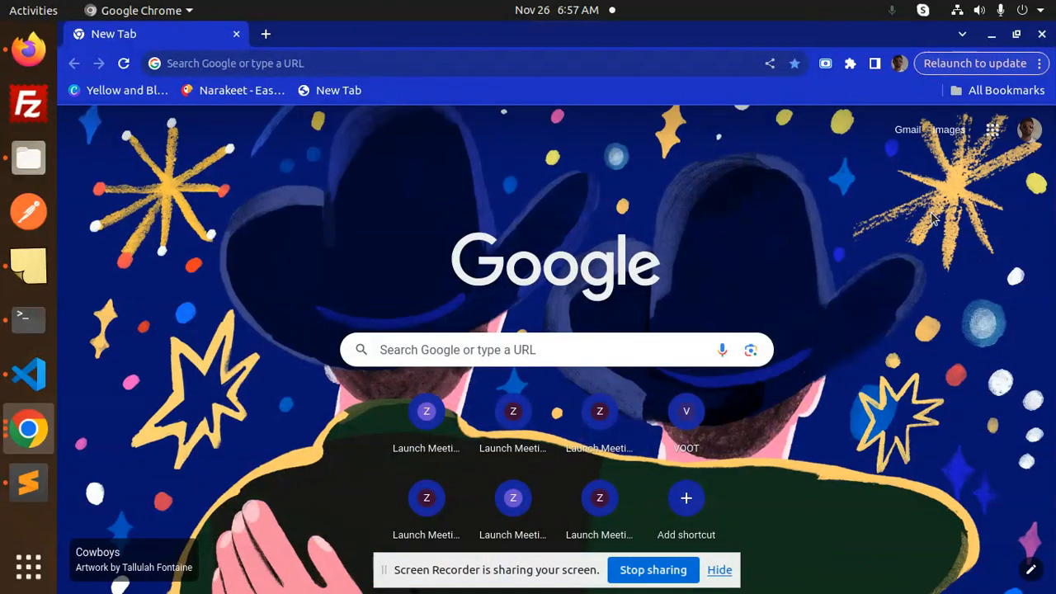
# - Show the Sublime Text notes with the create-react-app and npm install axios commands
pyautogui.click(29, 483)
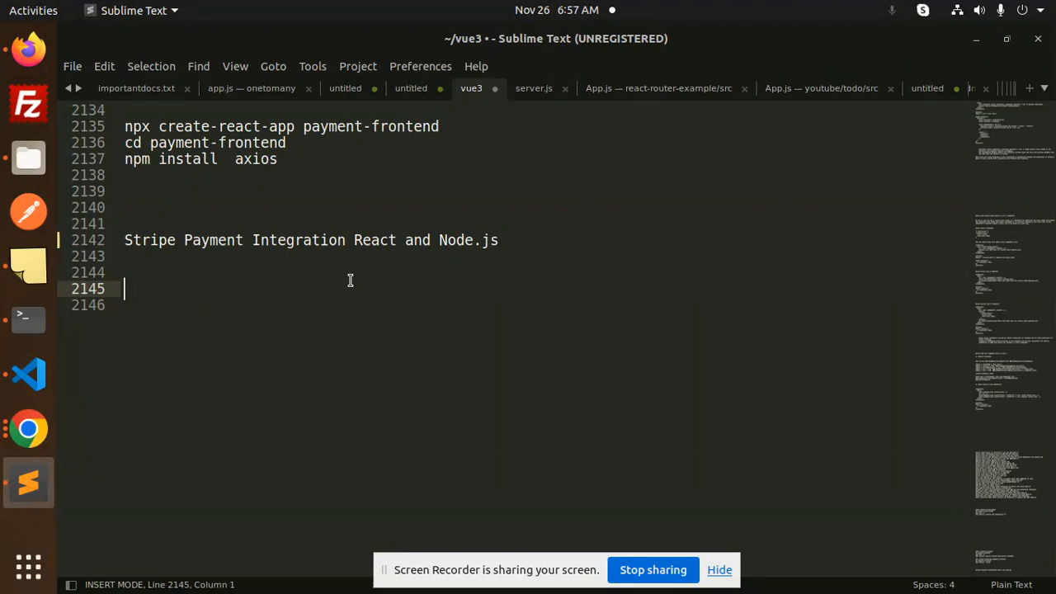
pyautogui.moveTo(86, 124)
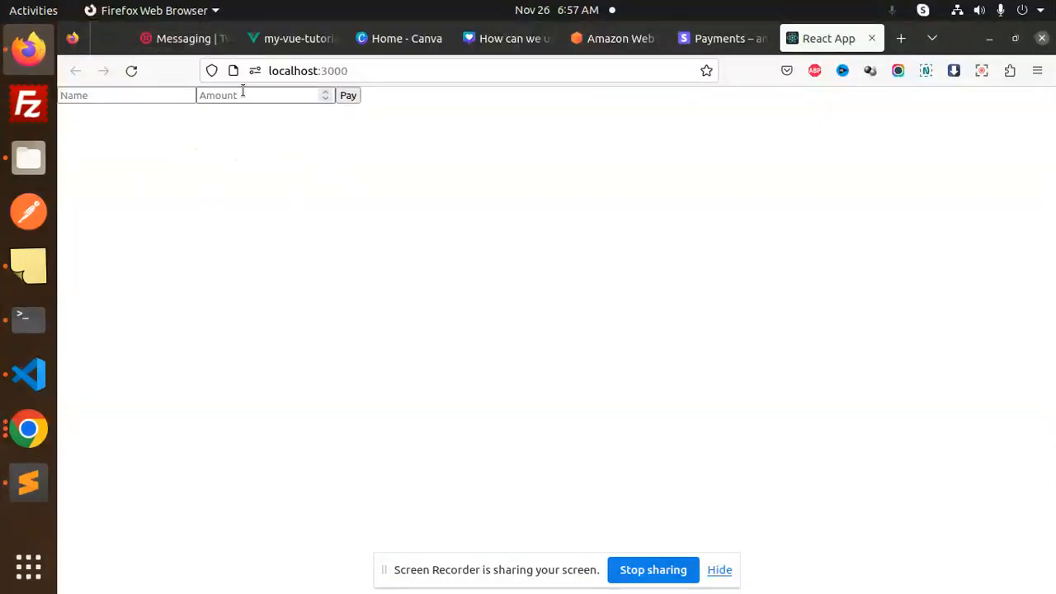
# - Fill the payment form with a payer name and amount 15, then submit it
pyautogui.click(109, 94)
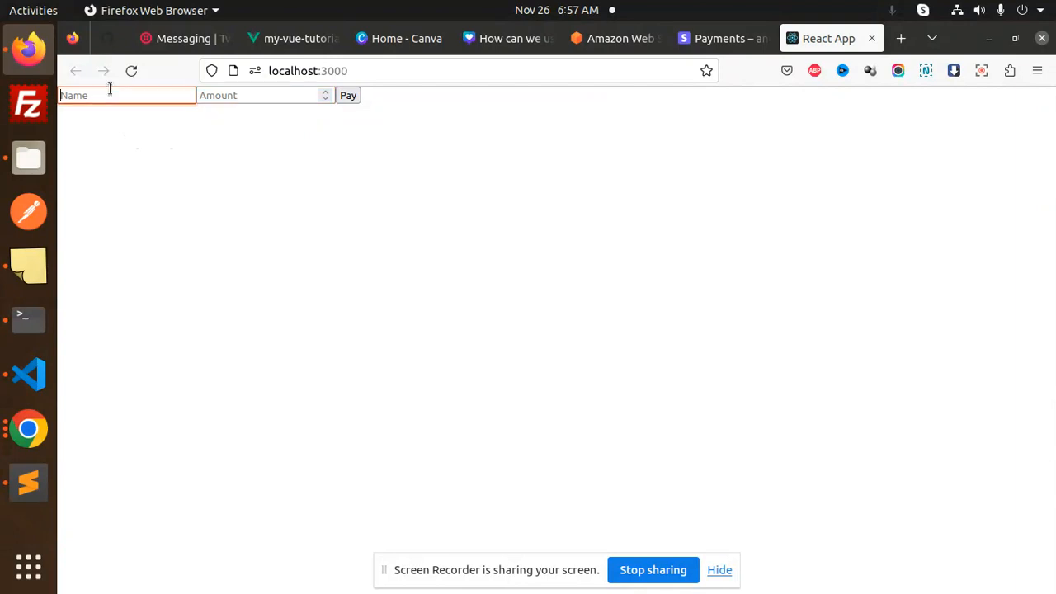
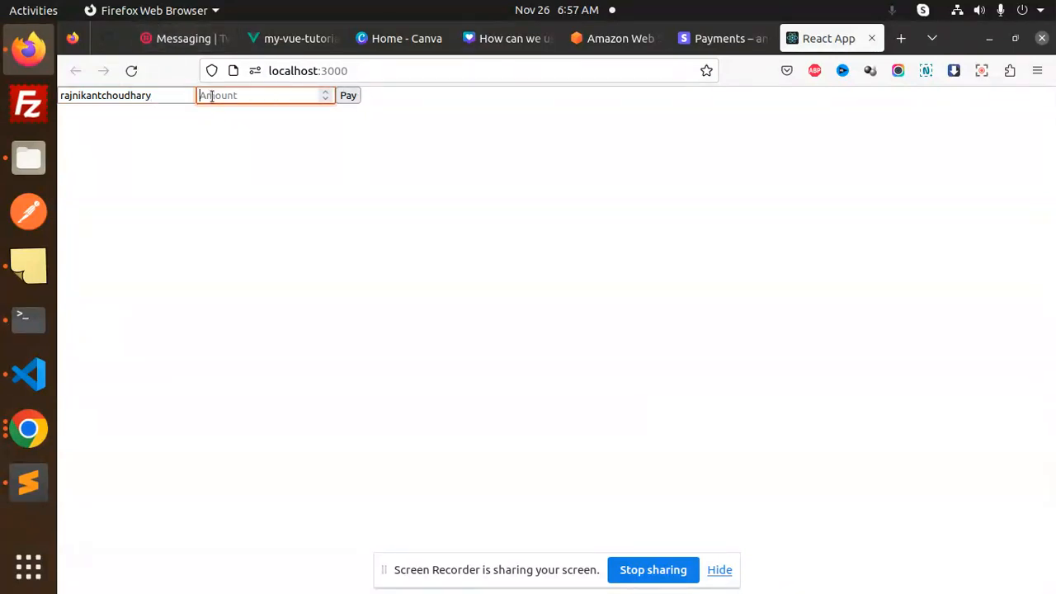
pyautogui.write('15')
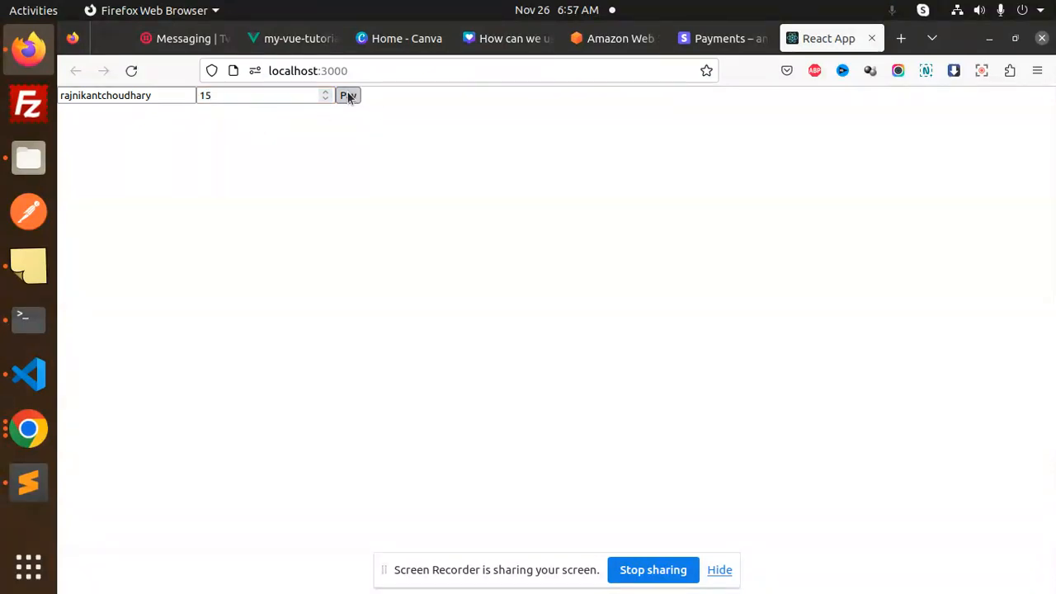
pyautogui.click(346, 94)
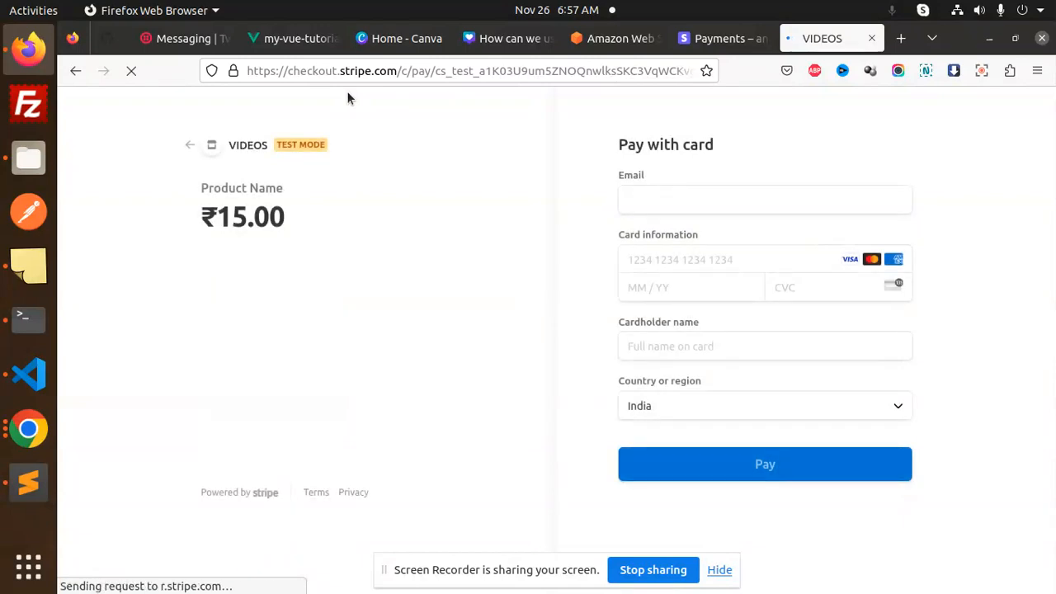
pyautogui.click(764, 199)
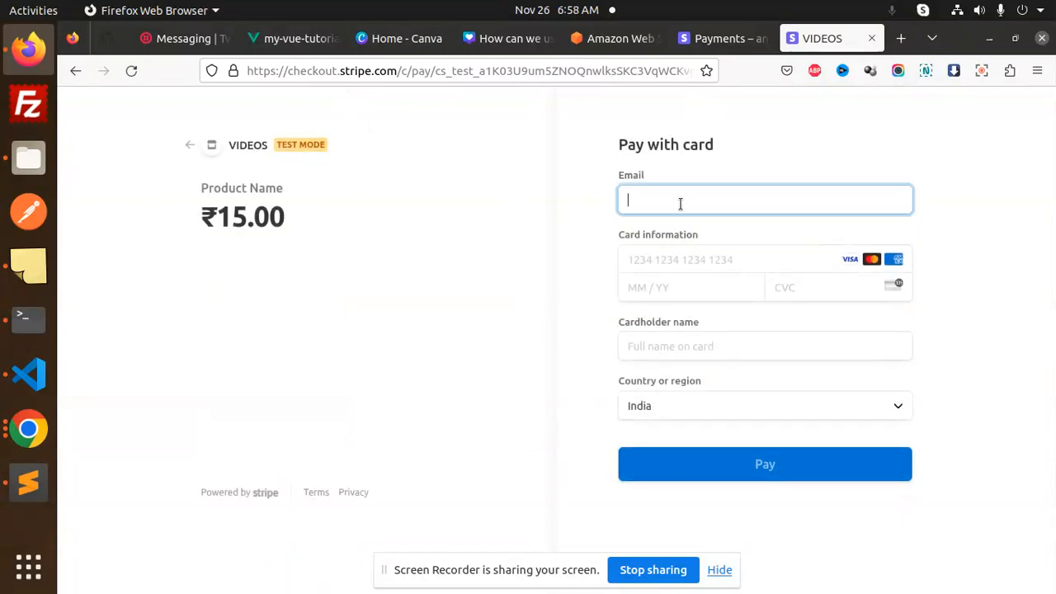
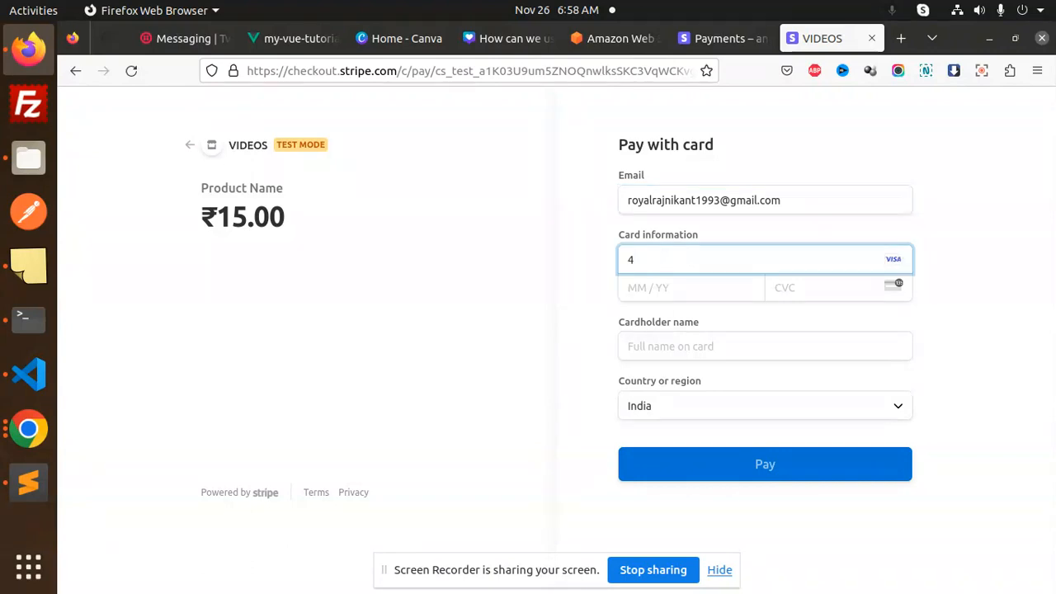
pyautogui.write('111 1111 1111 111')
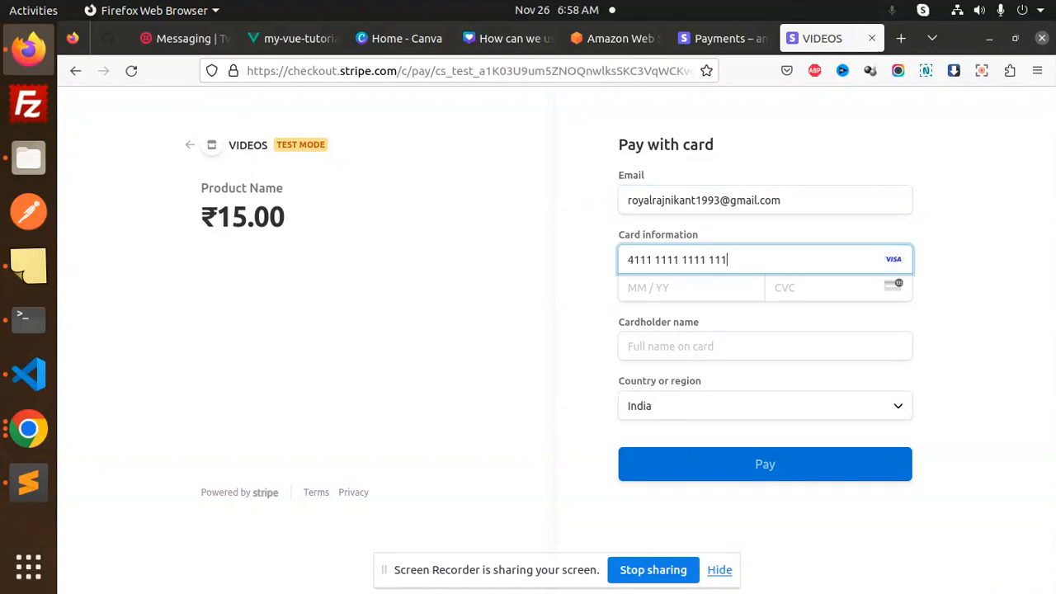
pyautogui.click(691, 288)
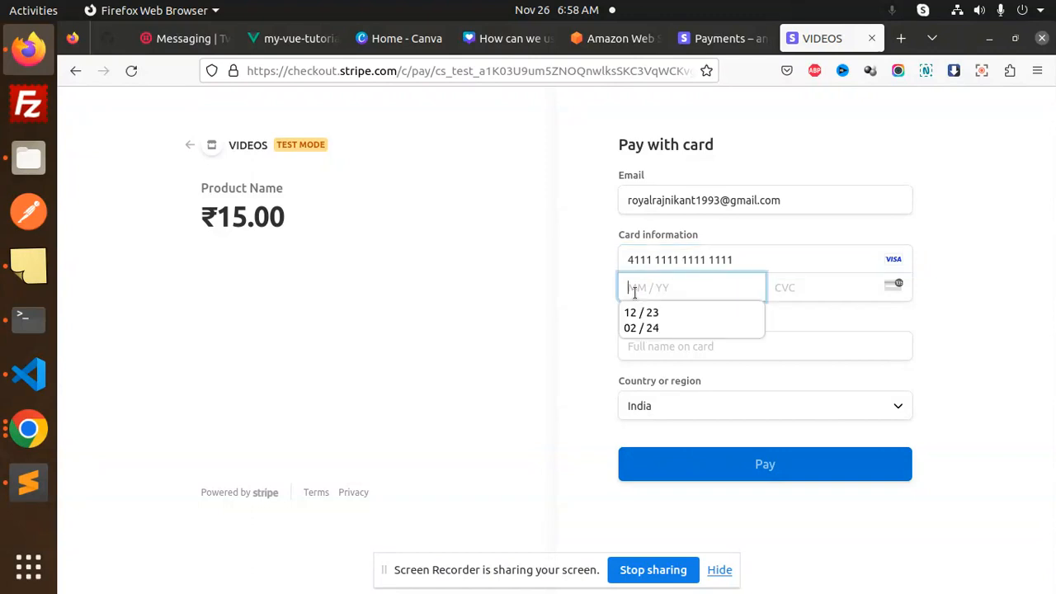
pyautogui.click(641, 312)
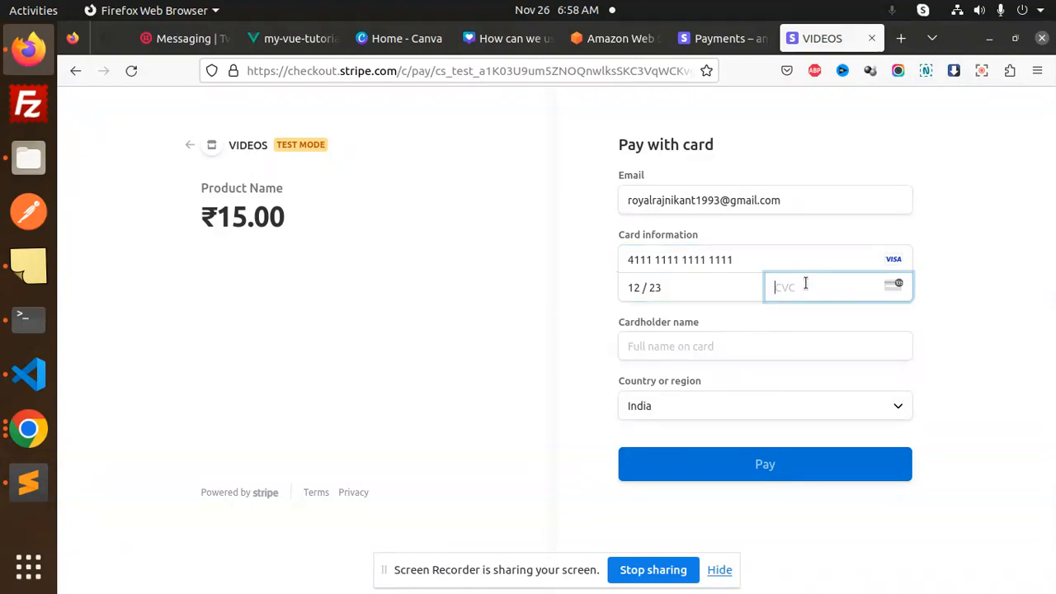
pyautogui.write('111')
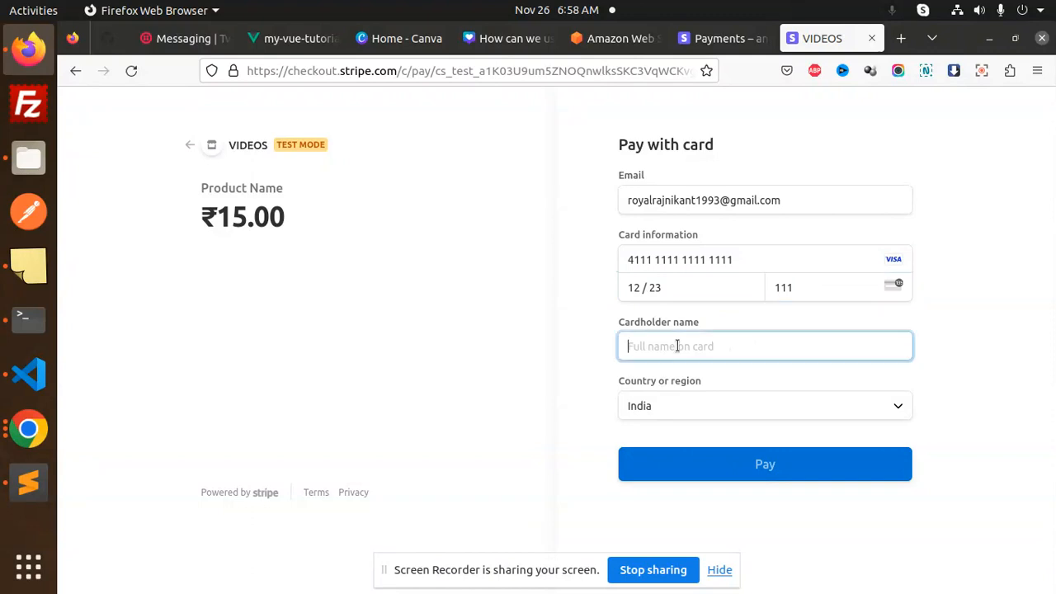
pyautogui.write('rajnikantchd')
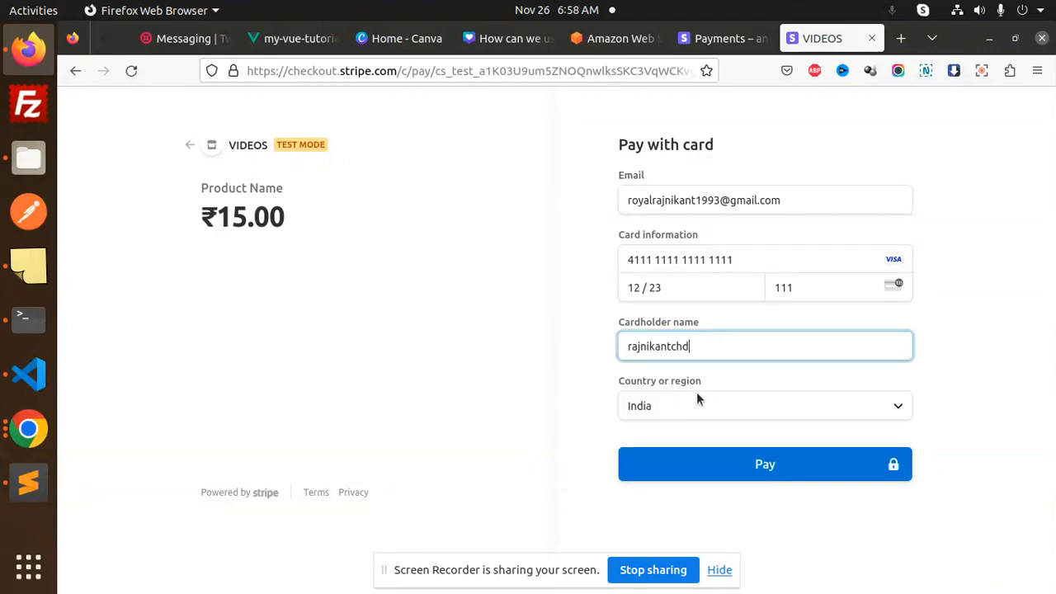
pyautogui.click(765, 463)
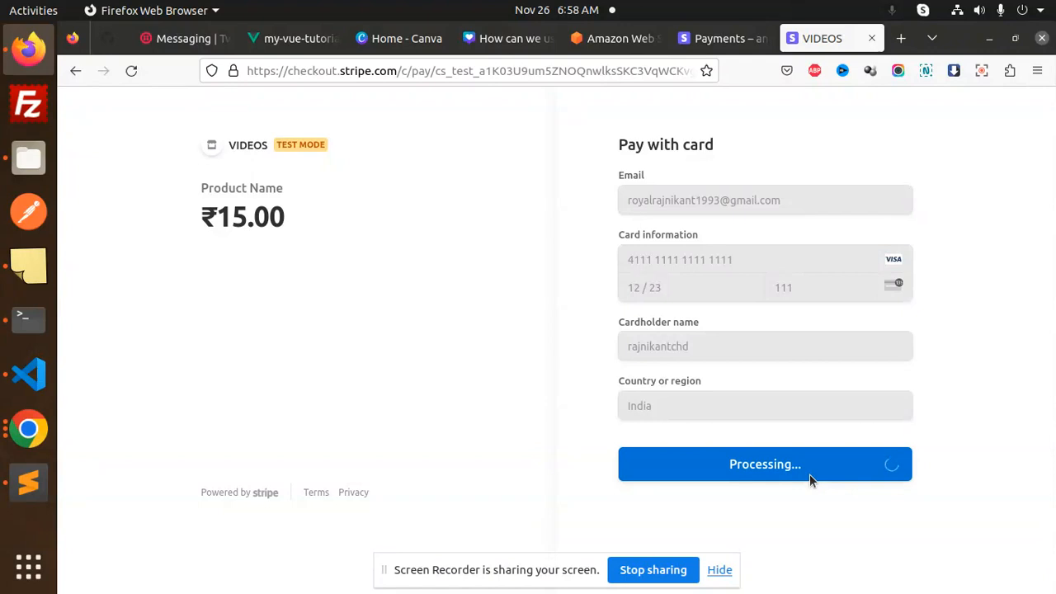
pyautogui.click(765, 464)
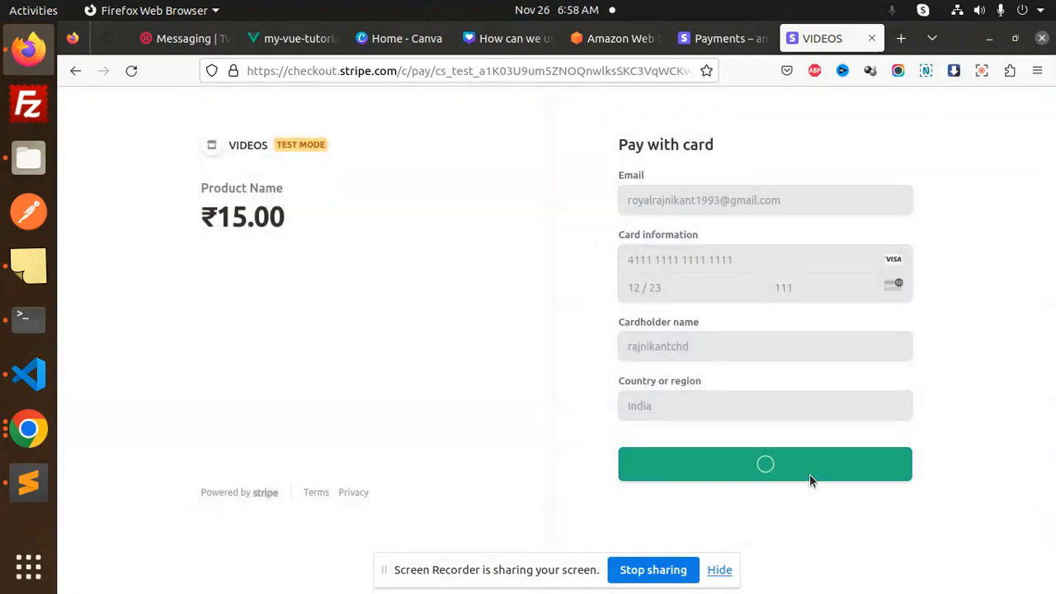
pyautogui.click(765, 464)
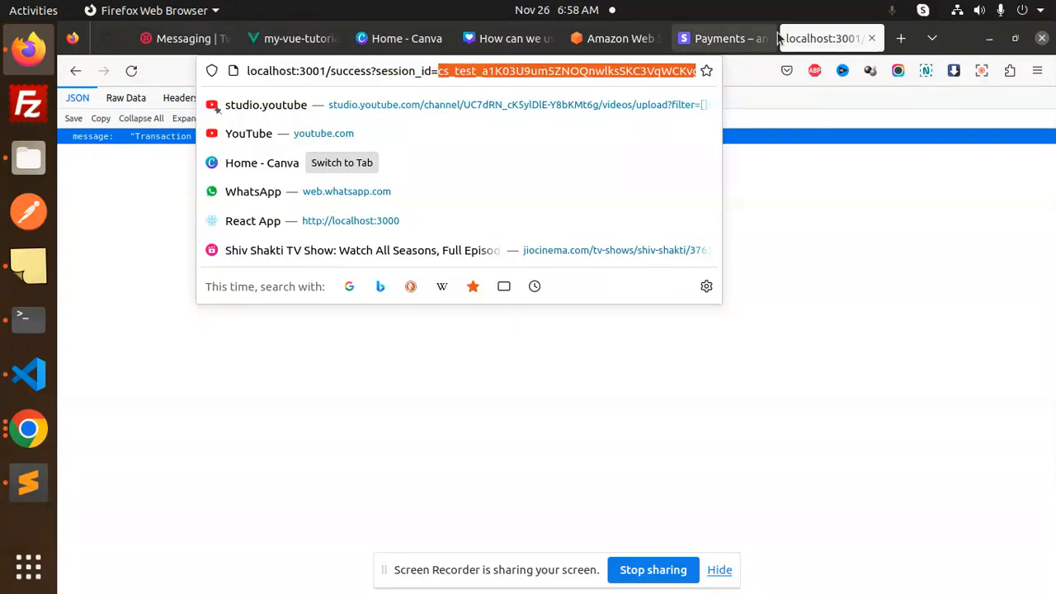
# - Switch to the Stripe Payments page listing the new ₹15.00 payment
pyautogui.click(730, 38)
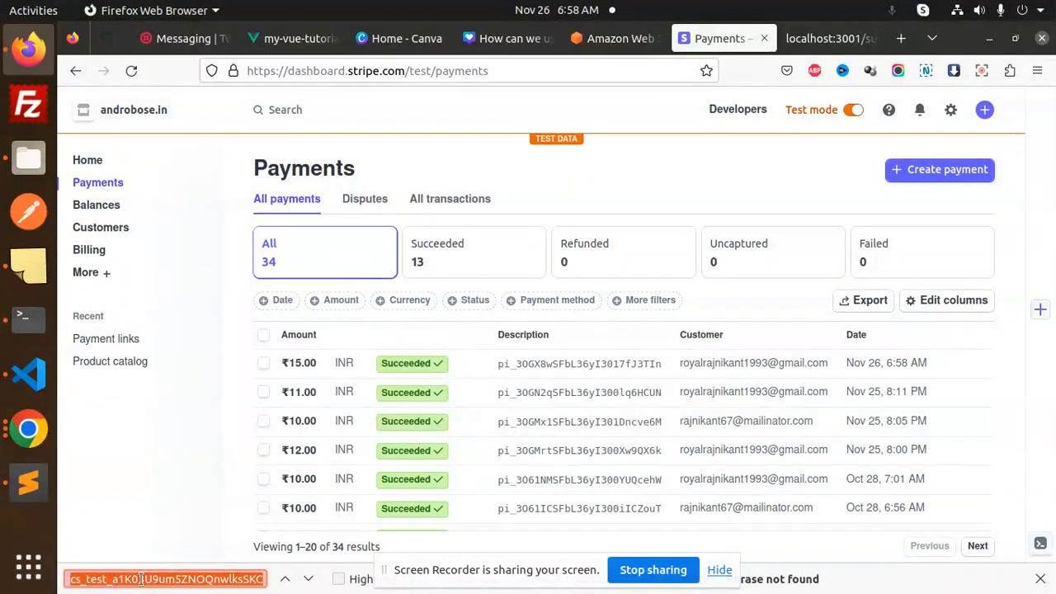
pyautogui.moveTo(301, 365)
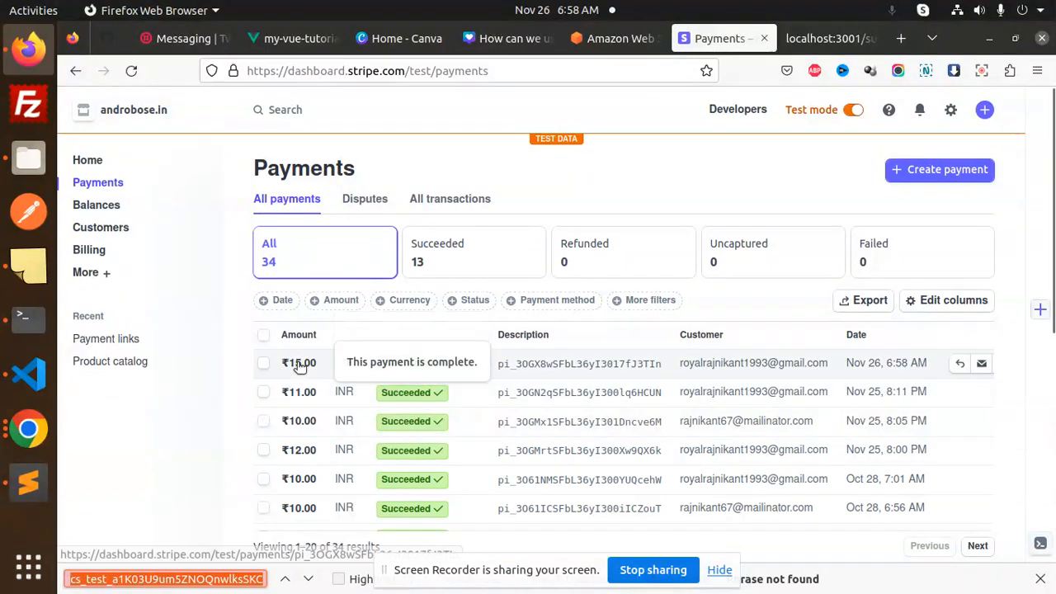
# - Open the ₹15.00 payment's details and scroll down to its events and logs
pyautogui.click(299, 363)
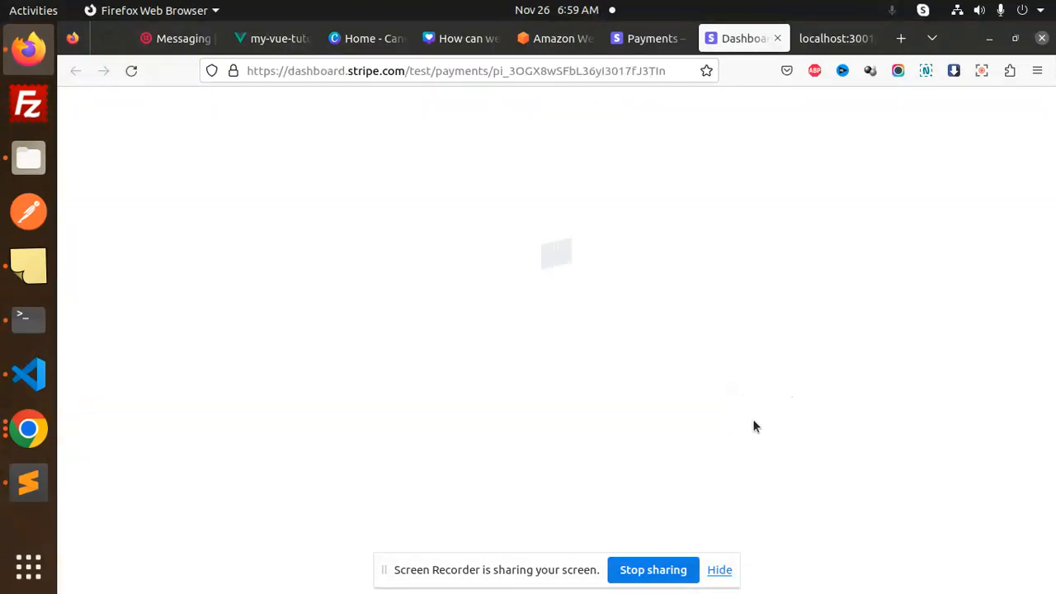
pyautogui.moveTo(772, 328)
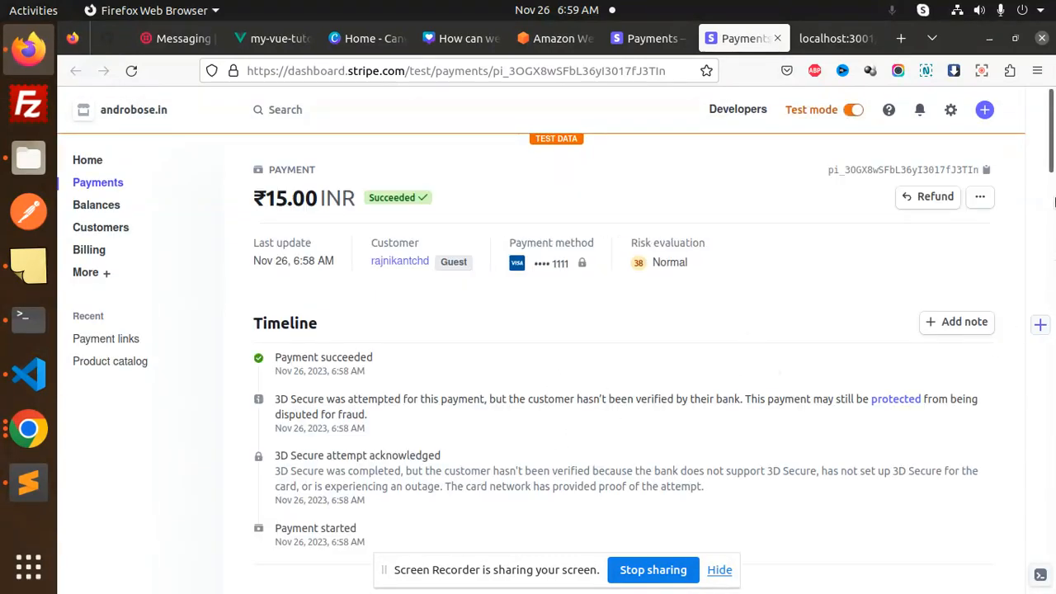
pyautogui.scroll(-3)
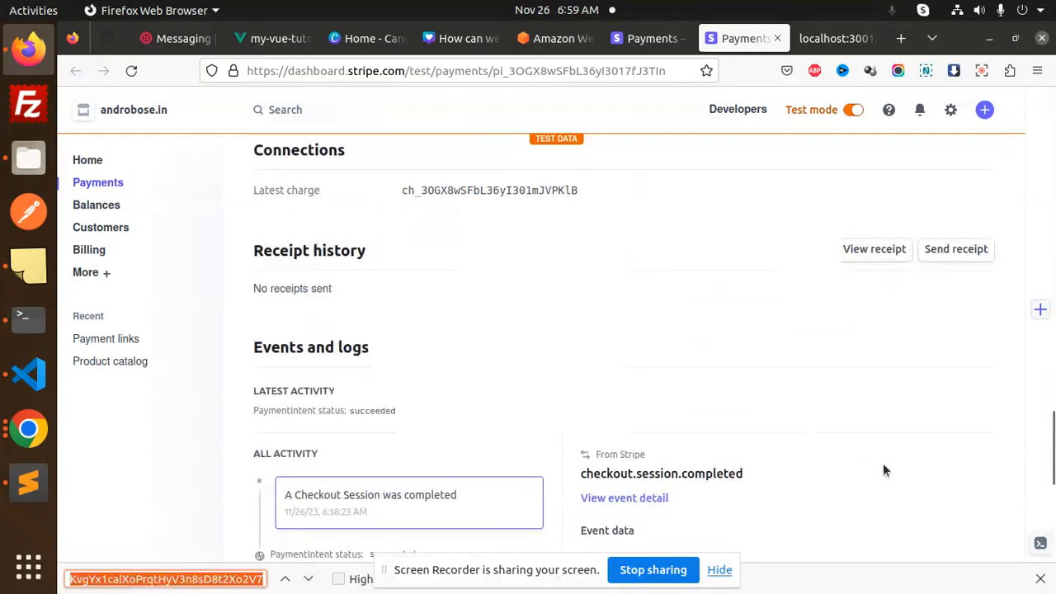
pyautogui.scroll(-3)
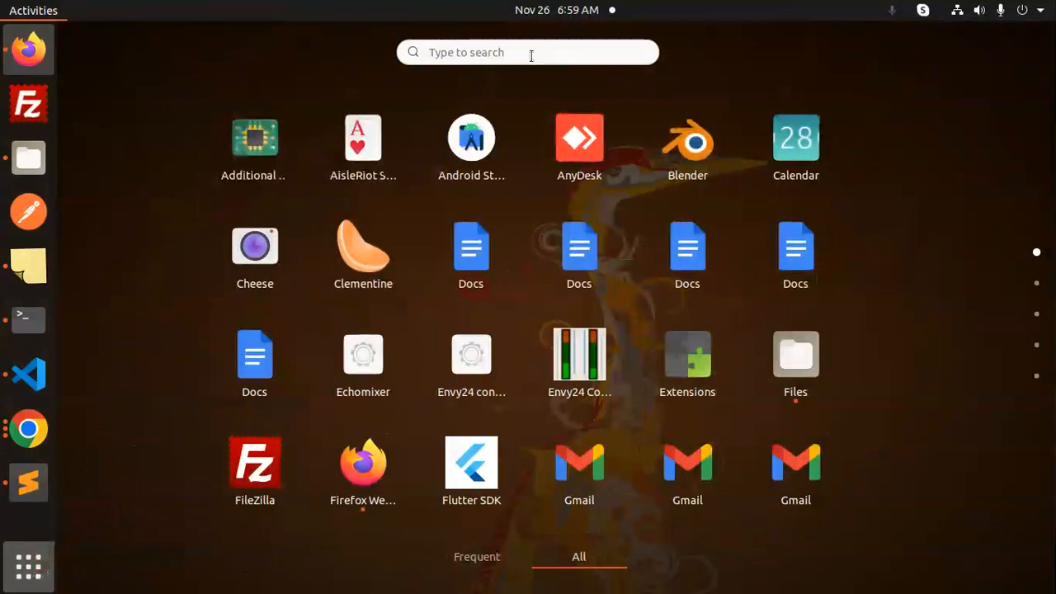
# - Launch Robo 3T, connect to localhost, and open the paymentDB transactions document
pyautogui.write('robl')
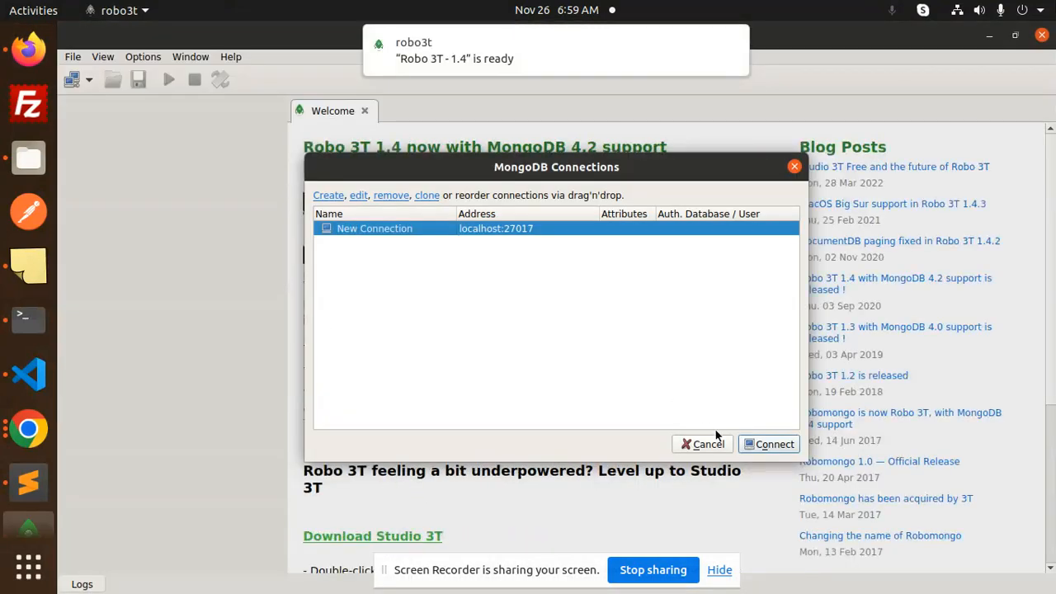
pyautogui.click(769, 444)
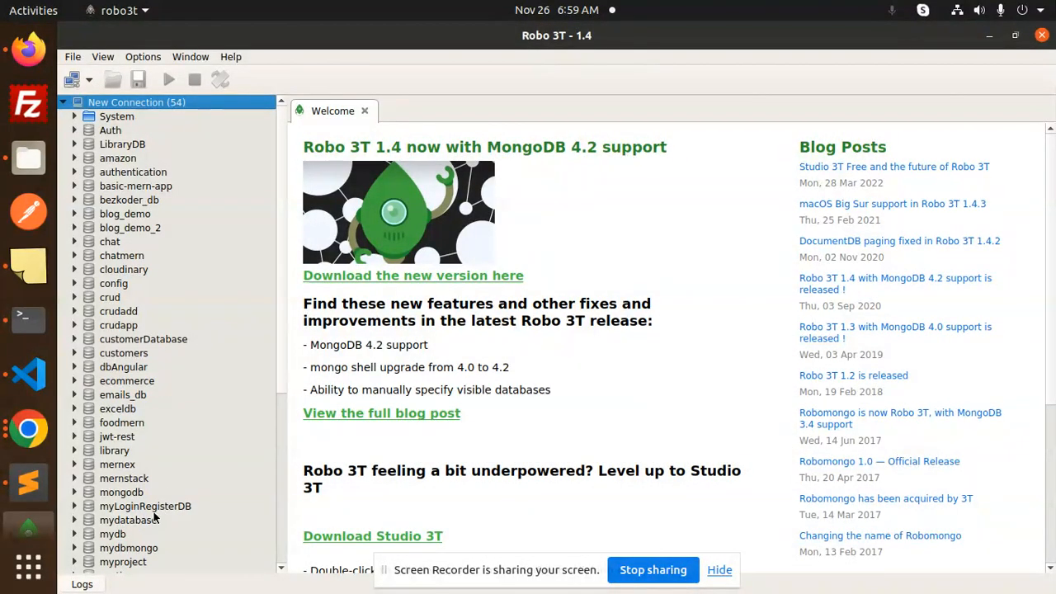
pyautogui.scroll(-3)
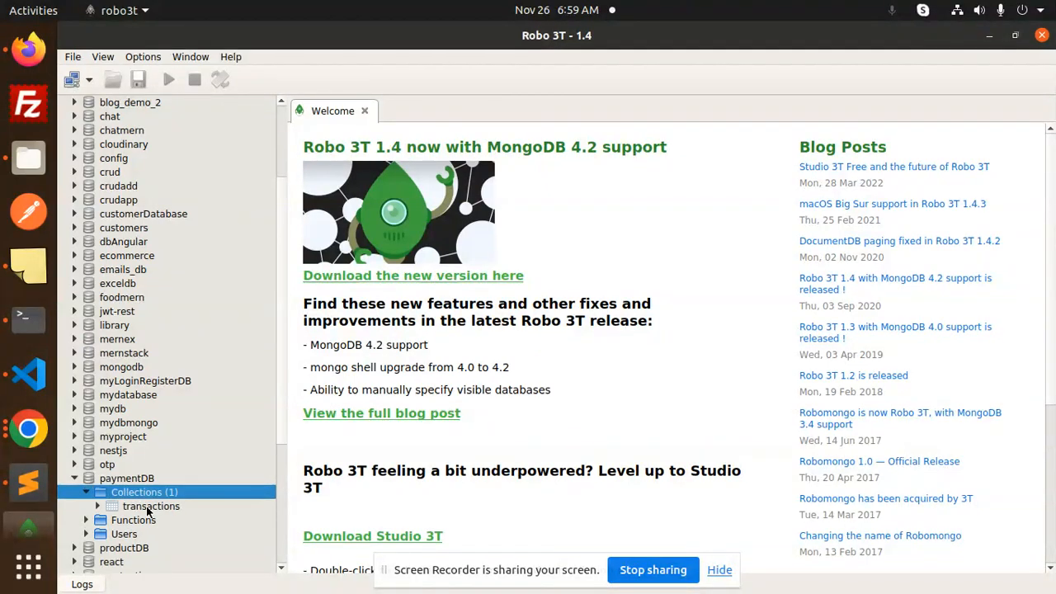
pyautogui.doubleClick(151, 506)
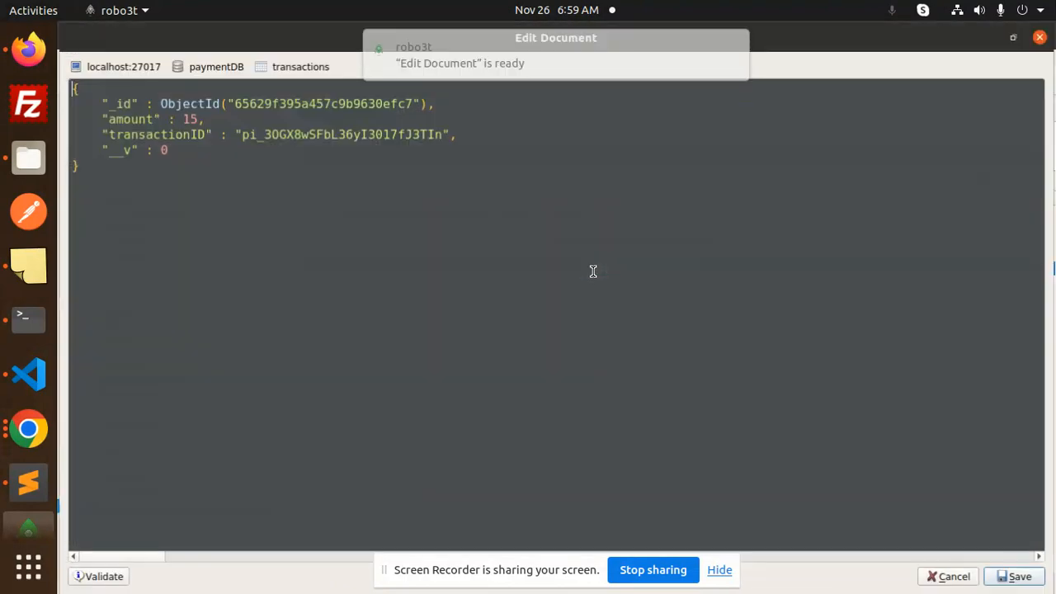
pyautogui.doubleClick(339, 133)
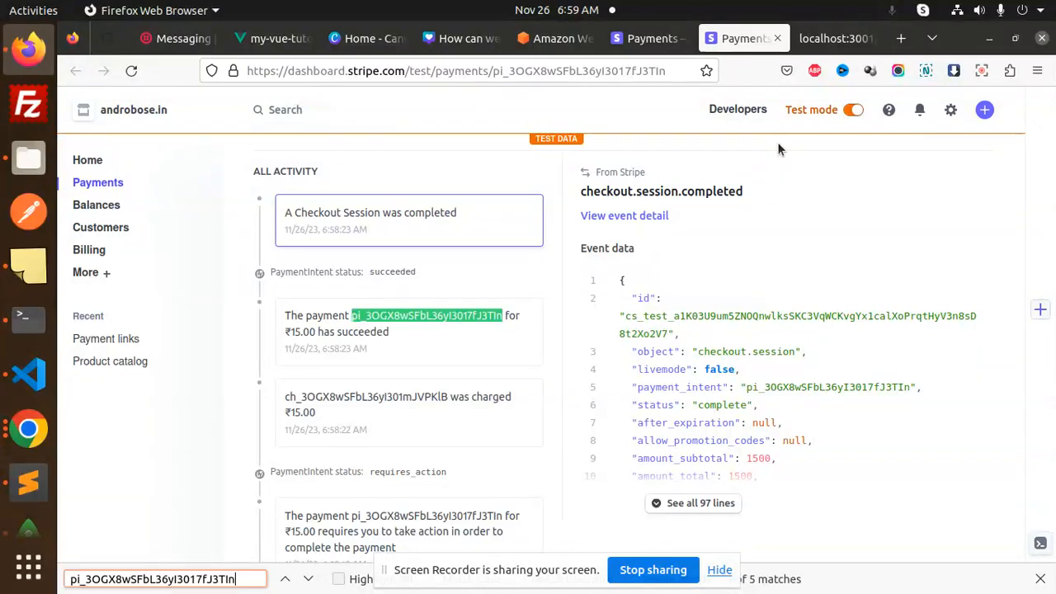
pyautogui.moveTo(509, 317)
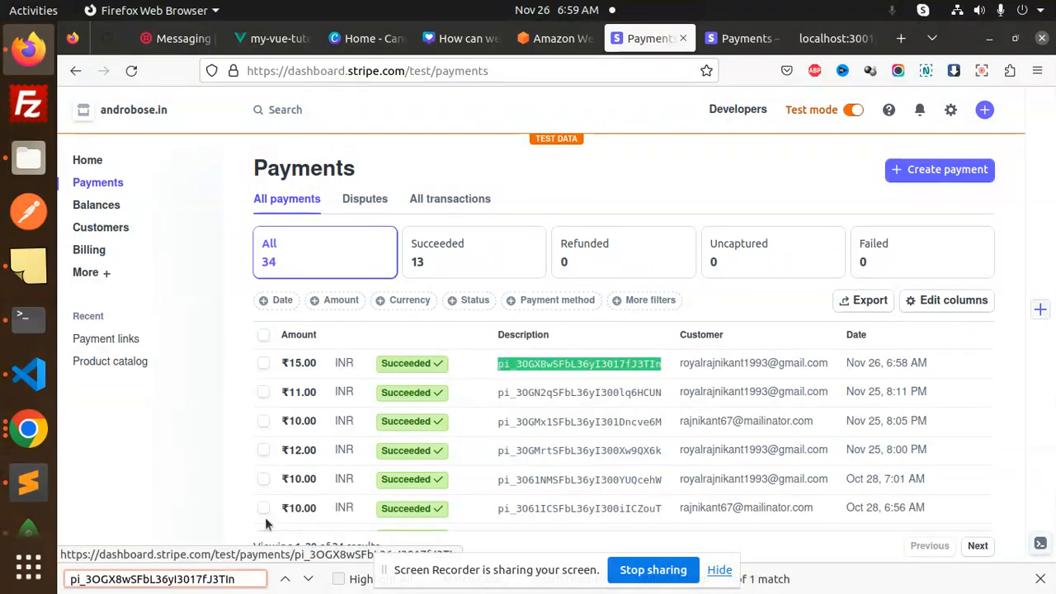
pyautogui.moveTo(619, 378)
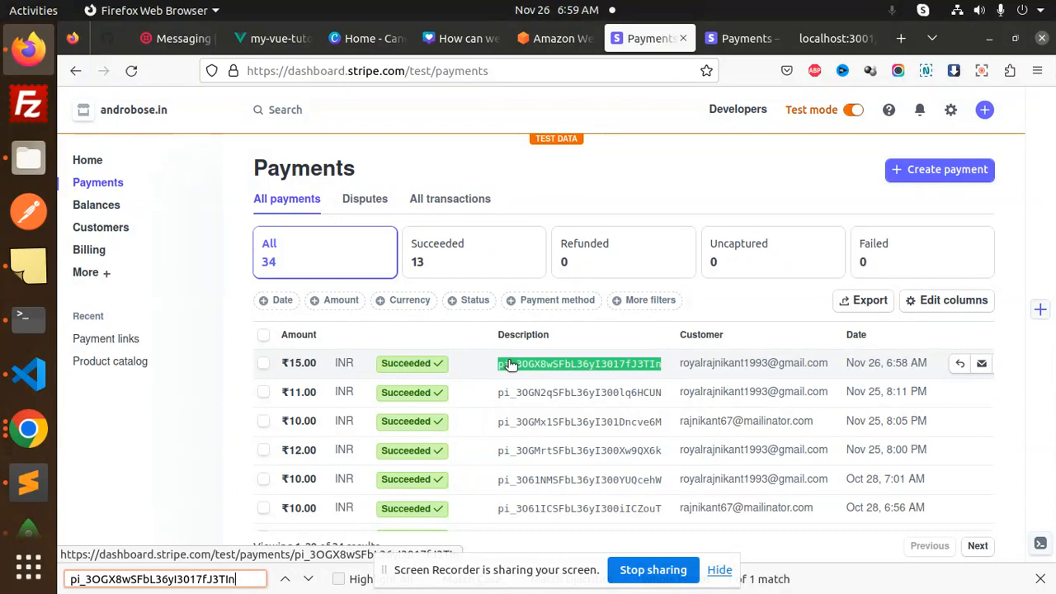
pyautogui.moveTo(561, 458)
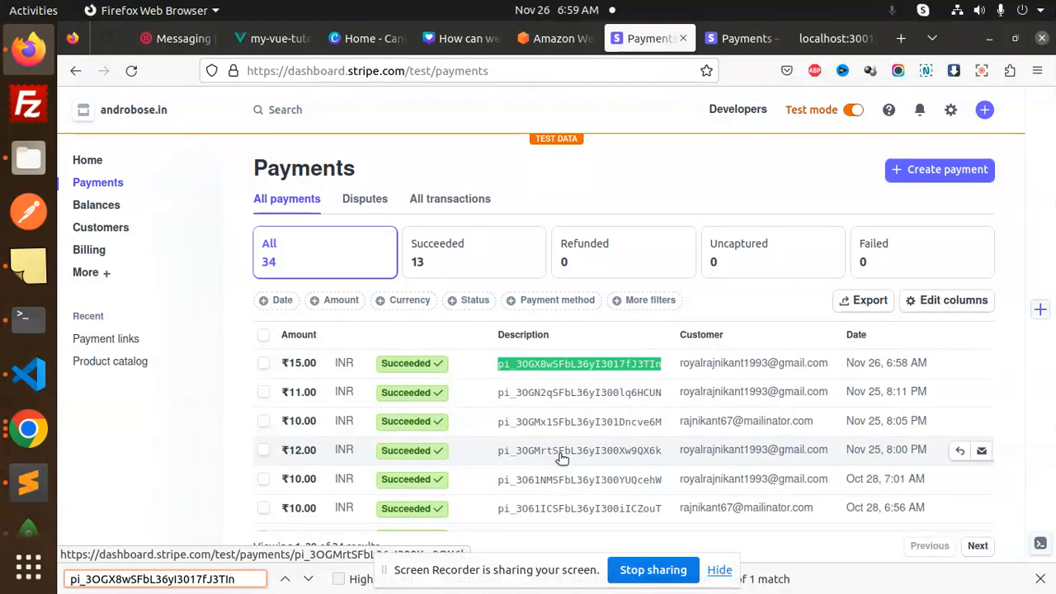
pyautogui.moveTo(559, 402)
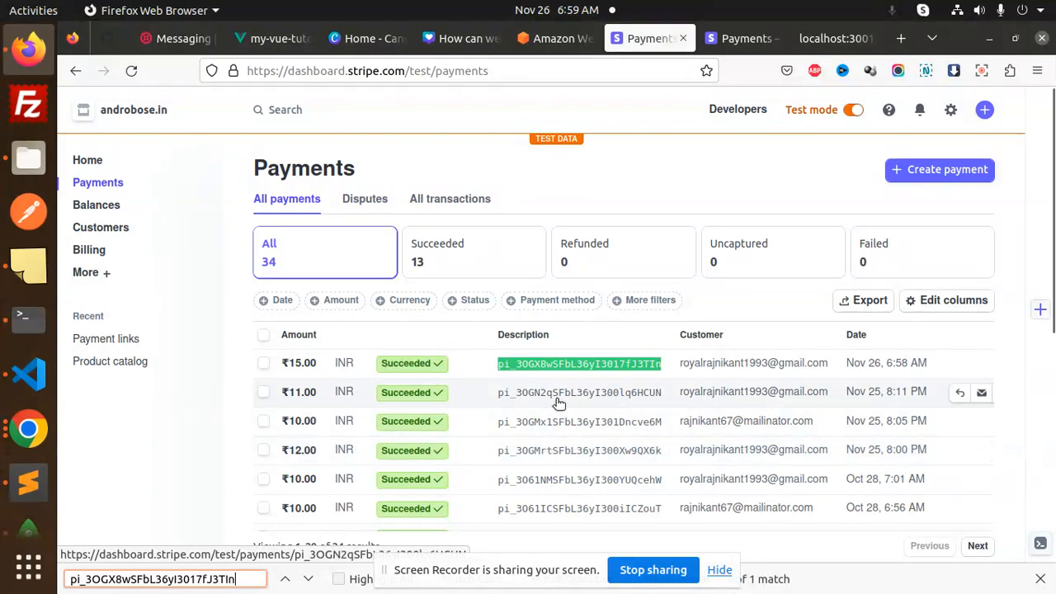
pyautogui.moveTo(438, 363)
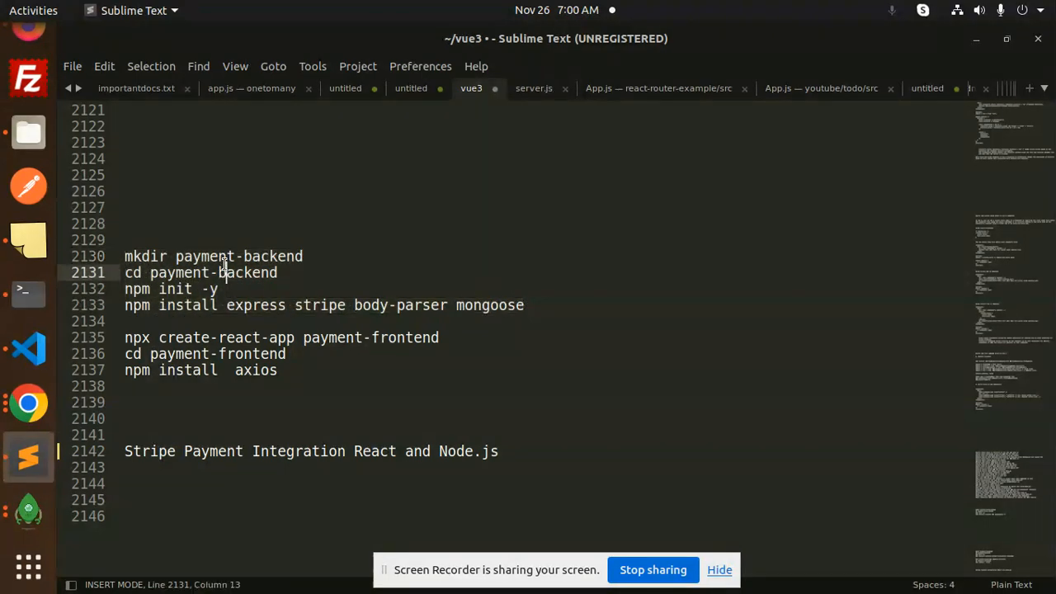
# - Select the npm init and frontend setup command lines in the notes
pyautogui.click(227, 256)
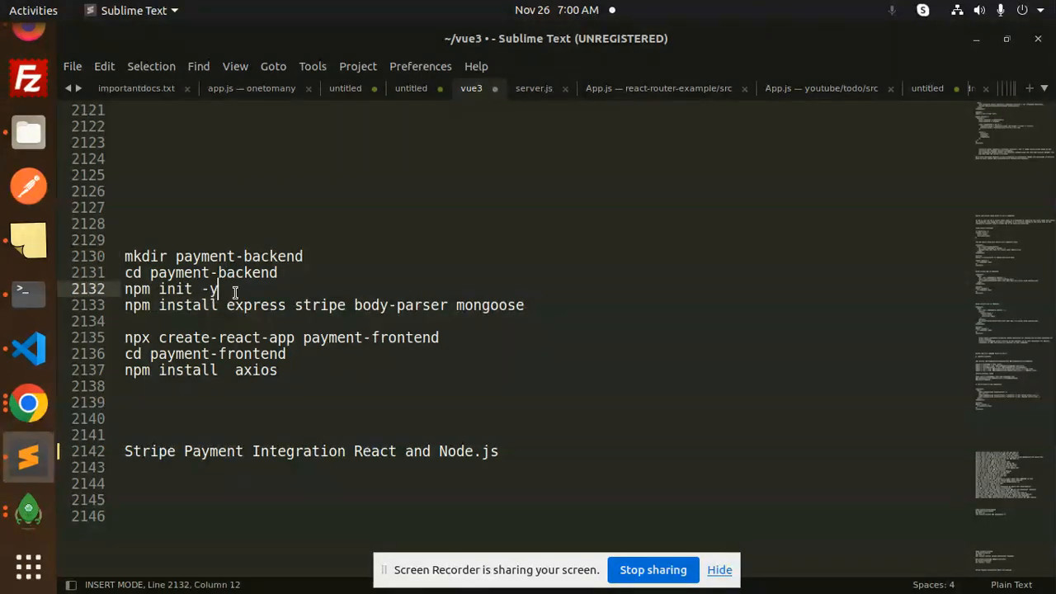
pyautogui.click(190, 305)
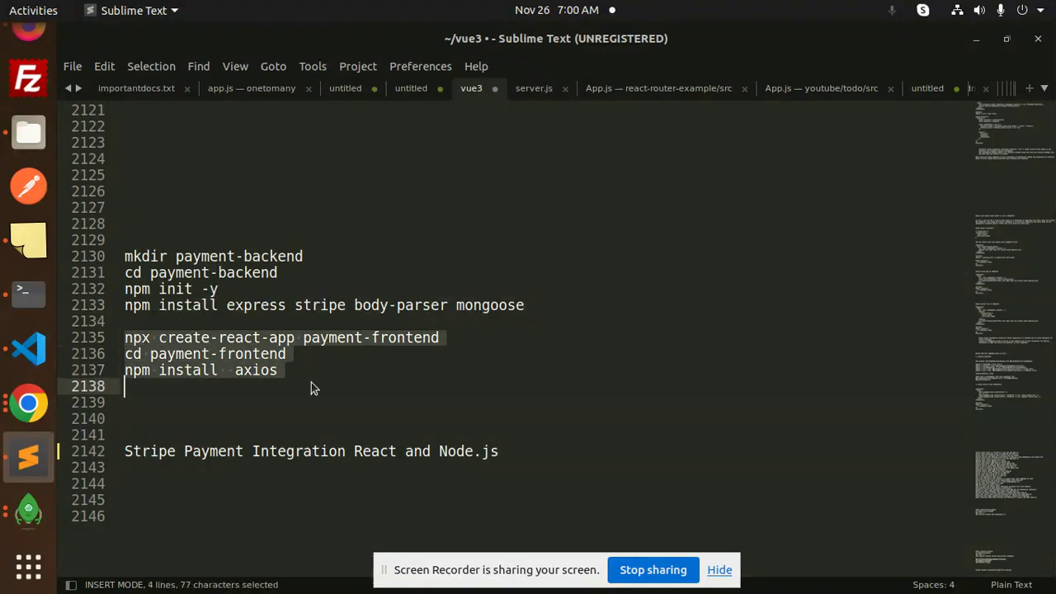
pyautogui.click(296, 386)
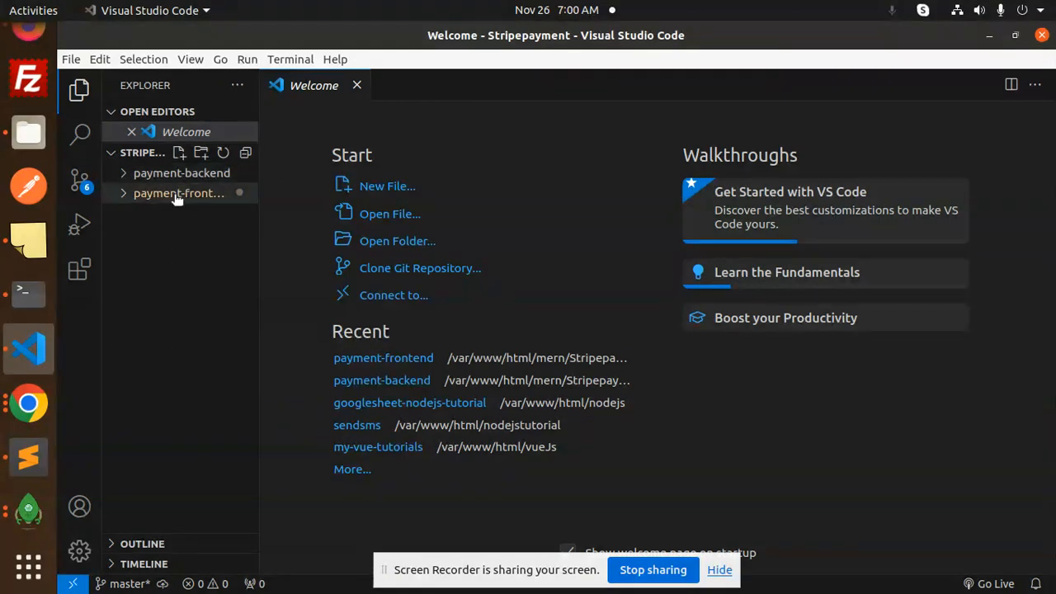
# - Expand payment-backend and open server.js
pyautogui.click(181, 172)
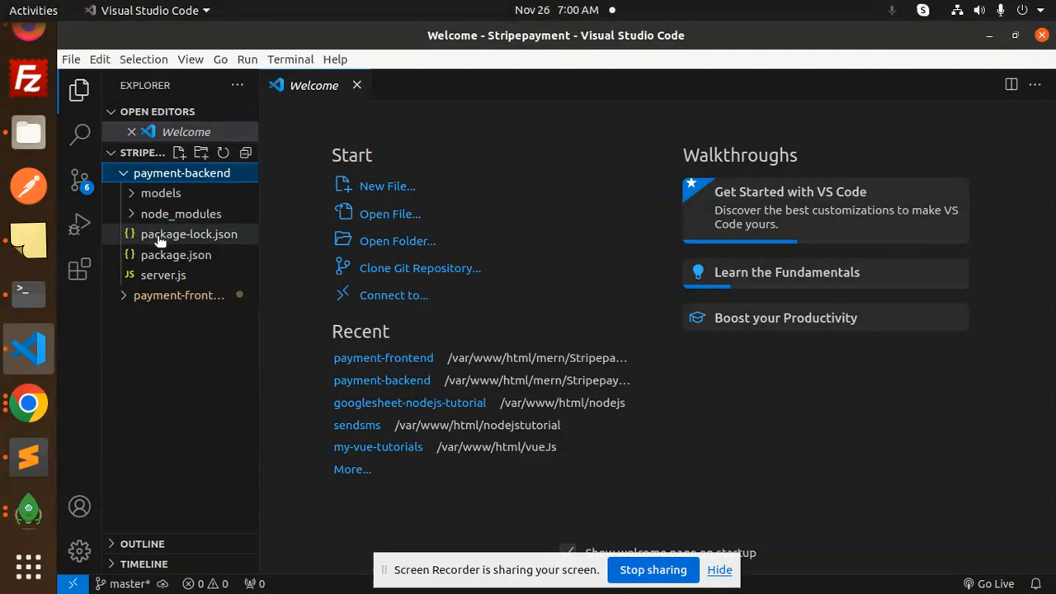
pyautogui.doubleClick(163, 275)
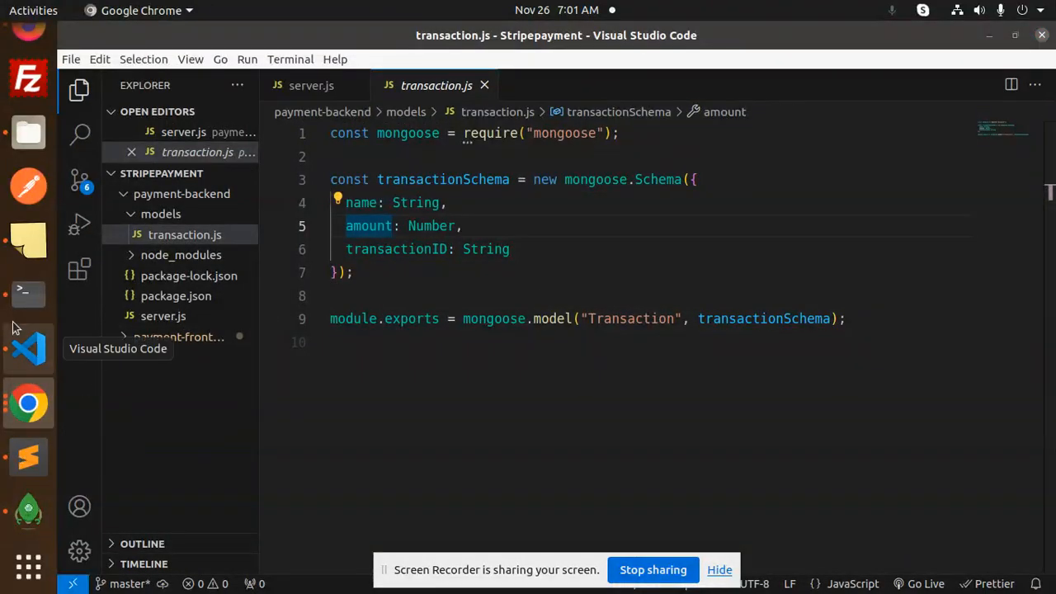
pyautogui.click(28, 456)
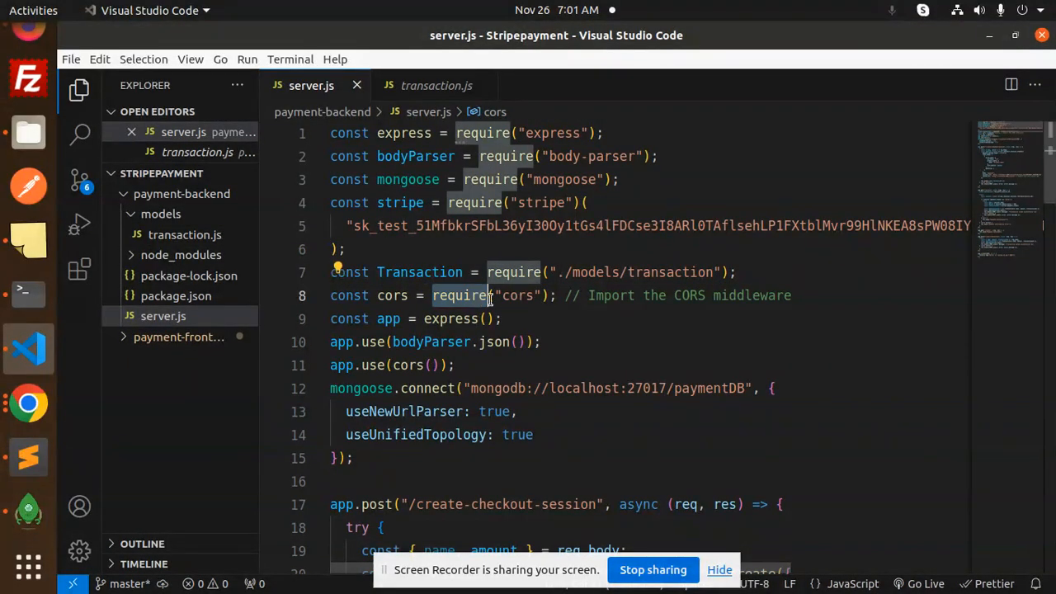
pyautogui.click(534, 342)
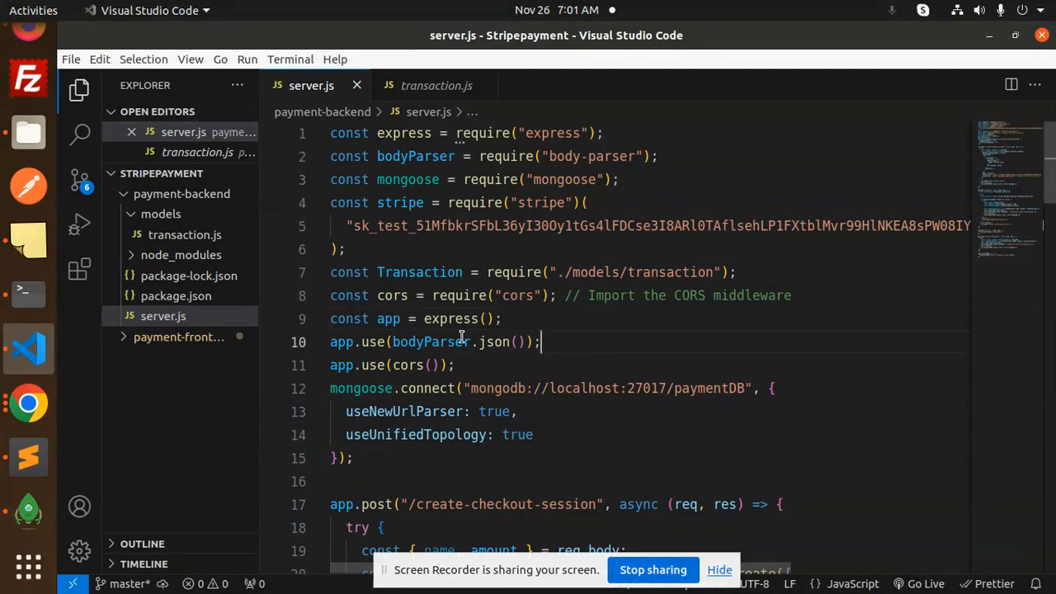
pyautogui.doubleClick(429, 341)
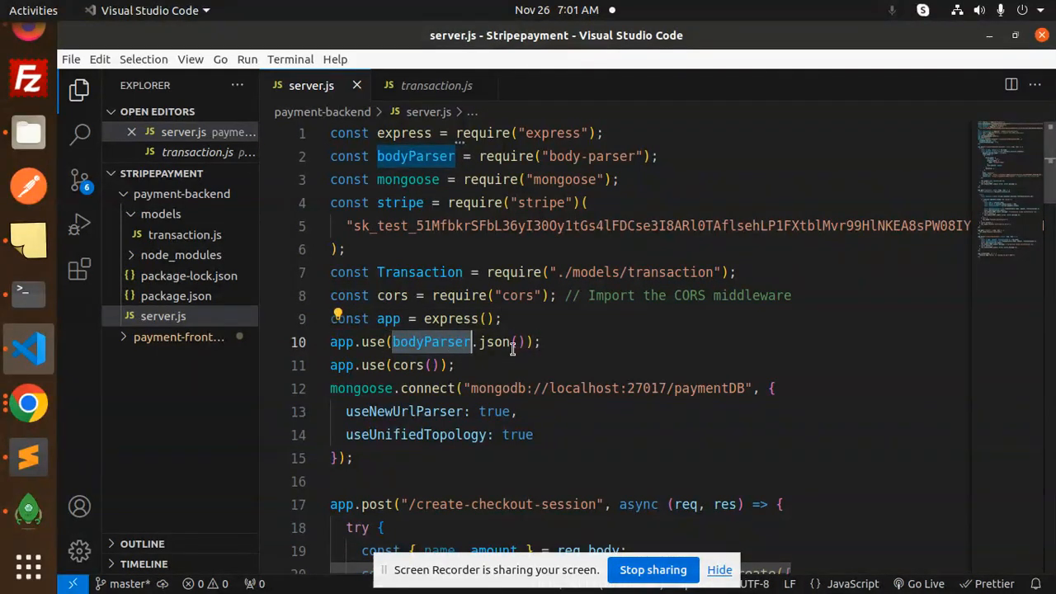
pyautogui.click(596, 343)
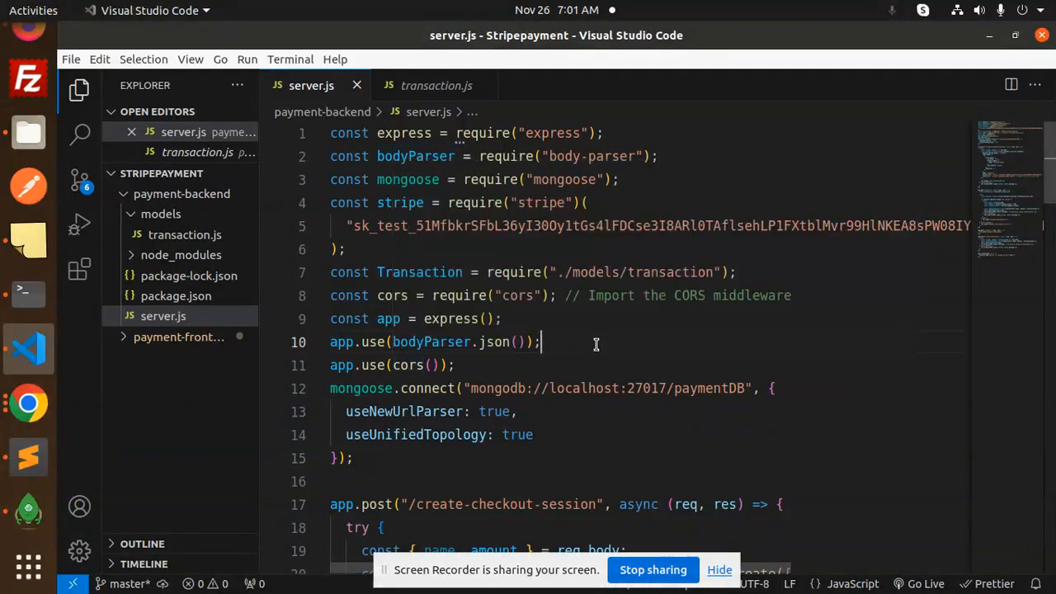
pyautogui.scroll(-3)
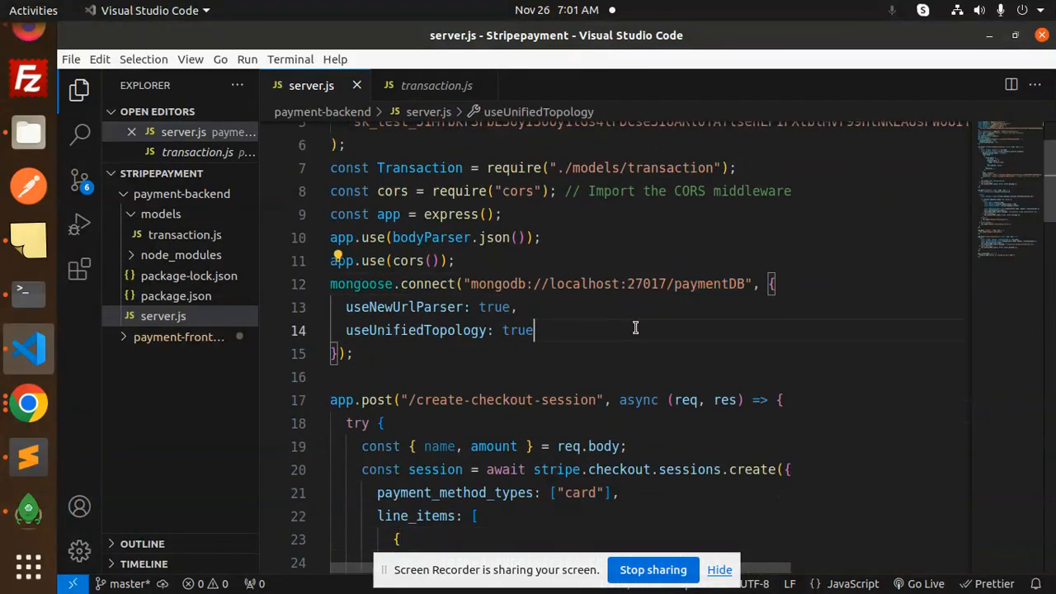
pyautogui.scroll(-3)
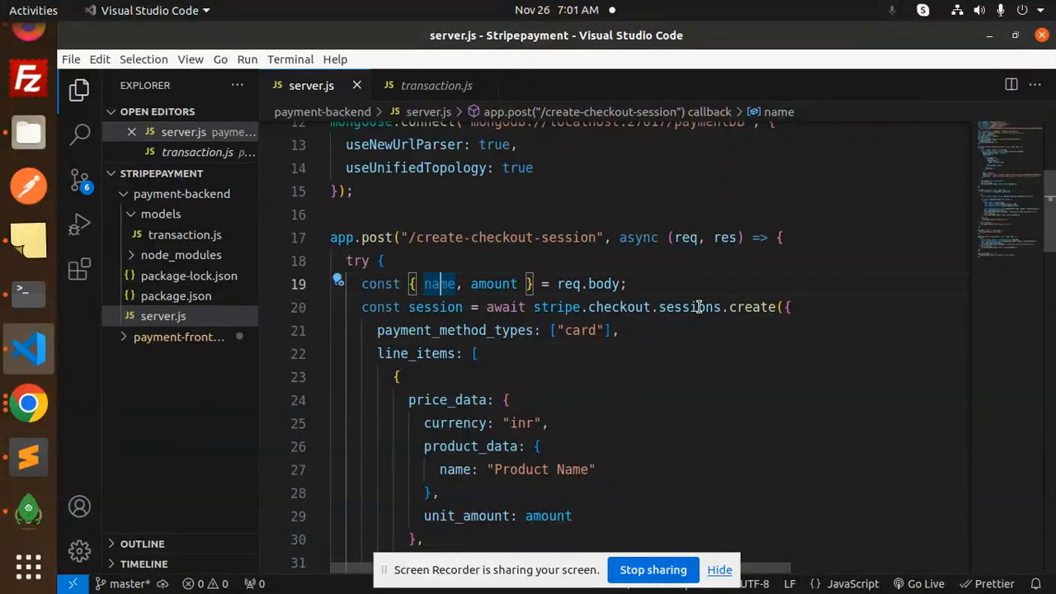
pyautogui.click(621, 331)
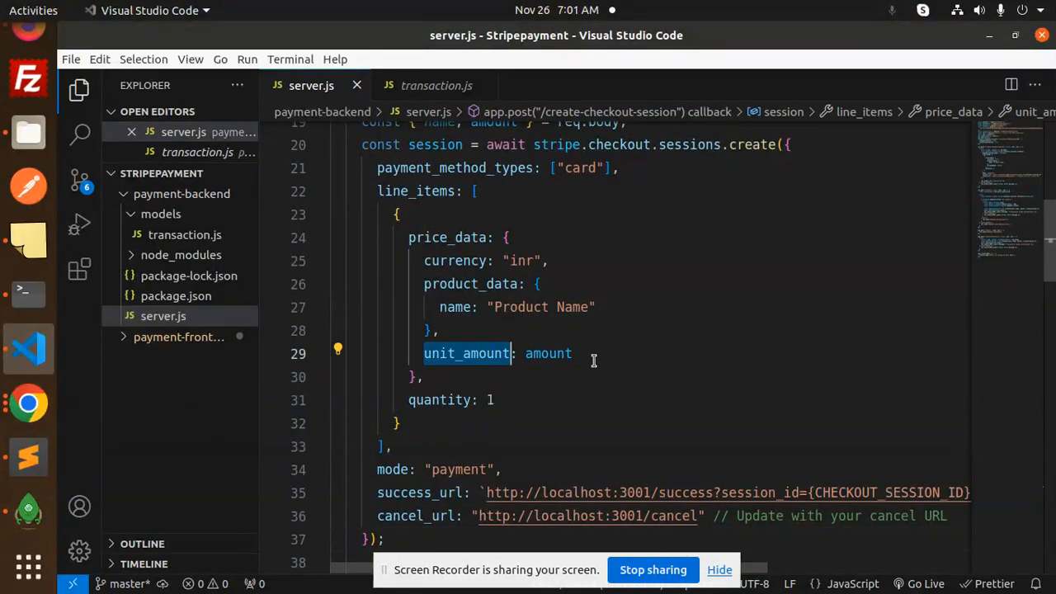
pyautogui.click(190, 59)
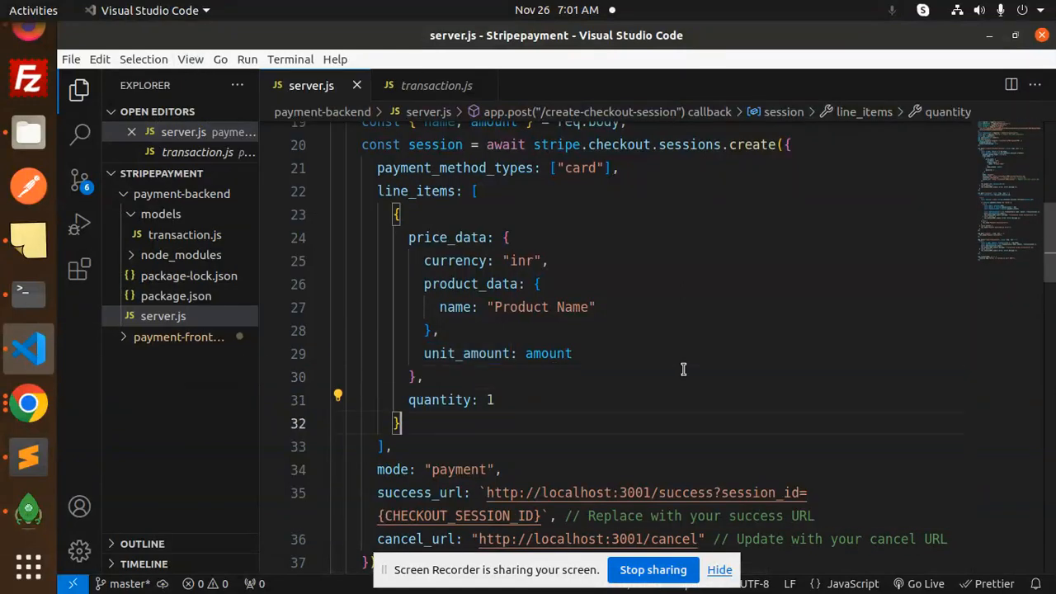
pyautogui.doubleClick(513, 469)
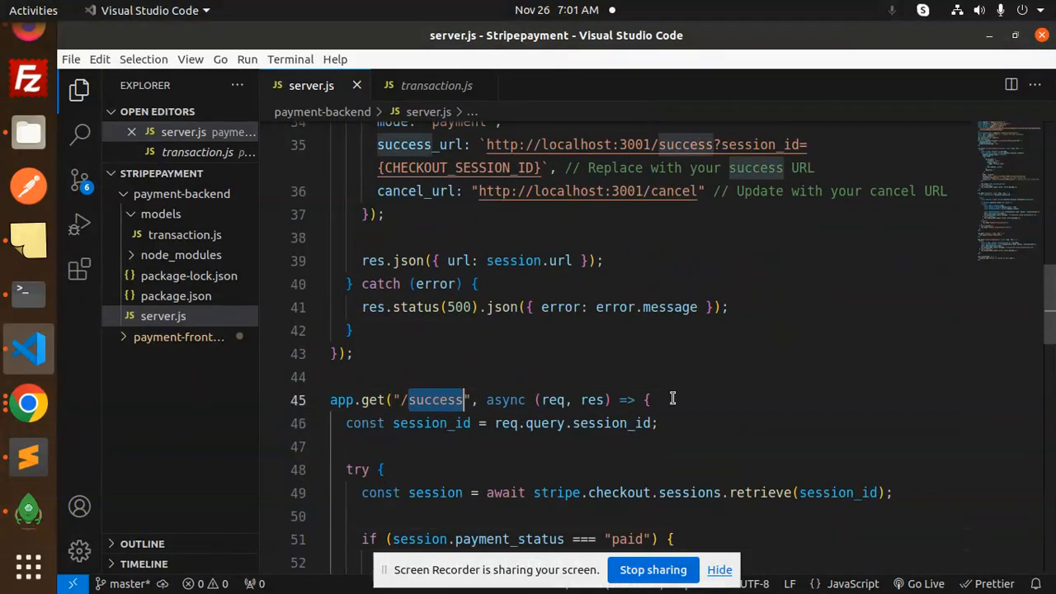
pyautogui.scroll(-3)
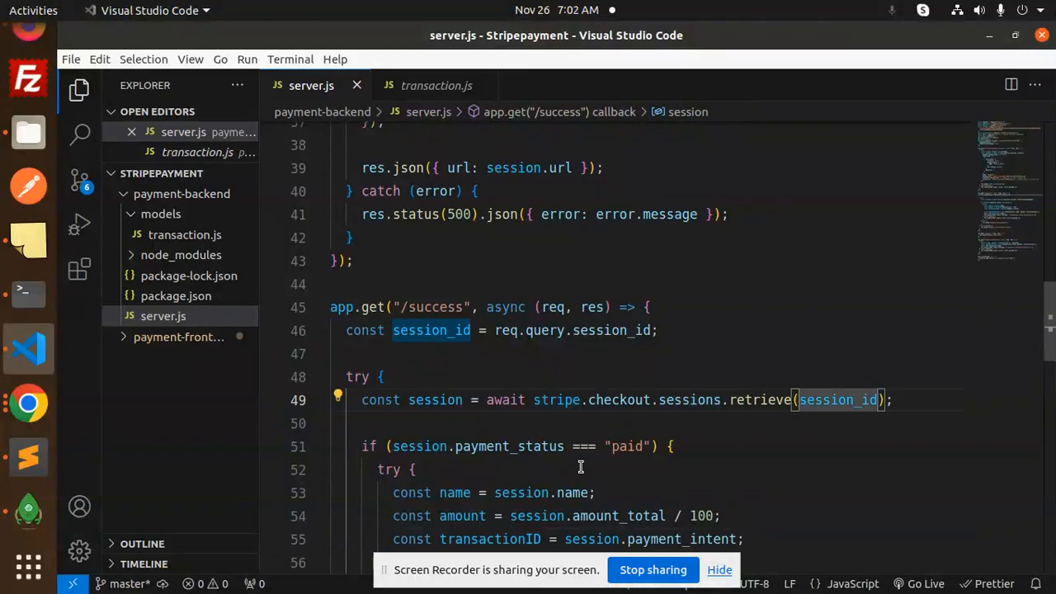
pyautogui.scroll(-3)
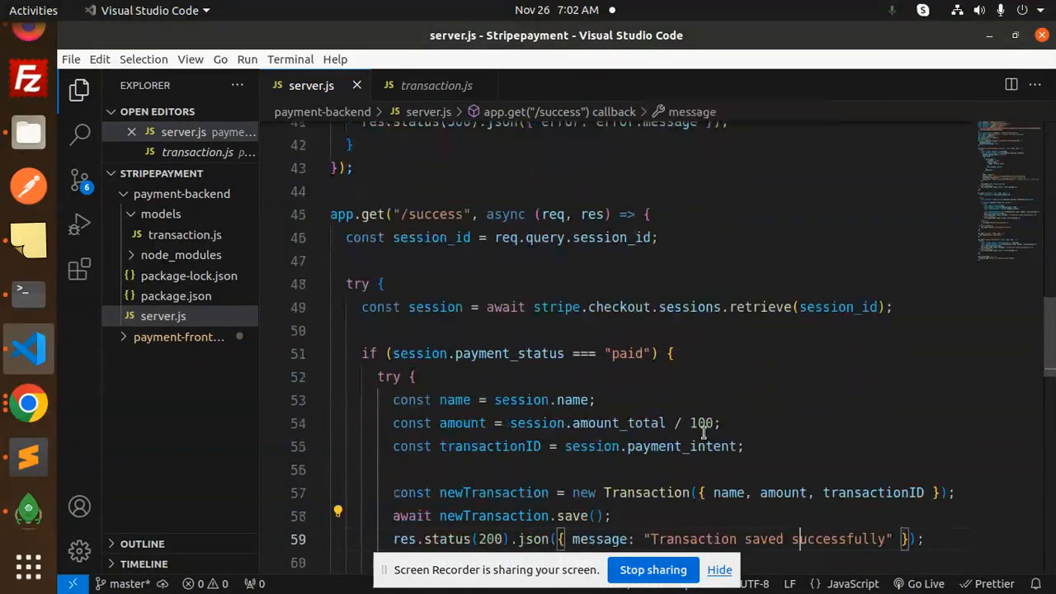
pyautogui.doubleClick(646, 470)
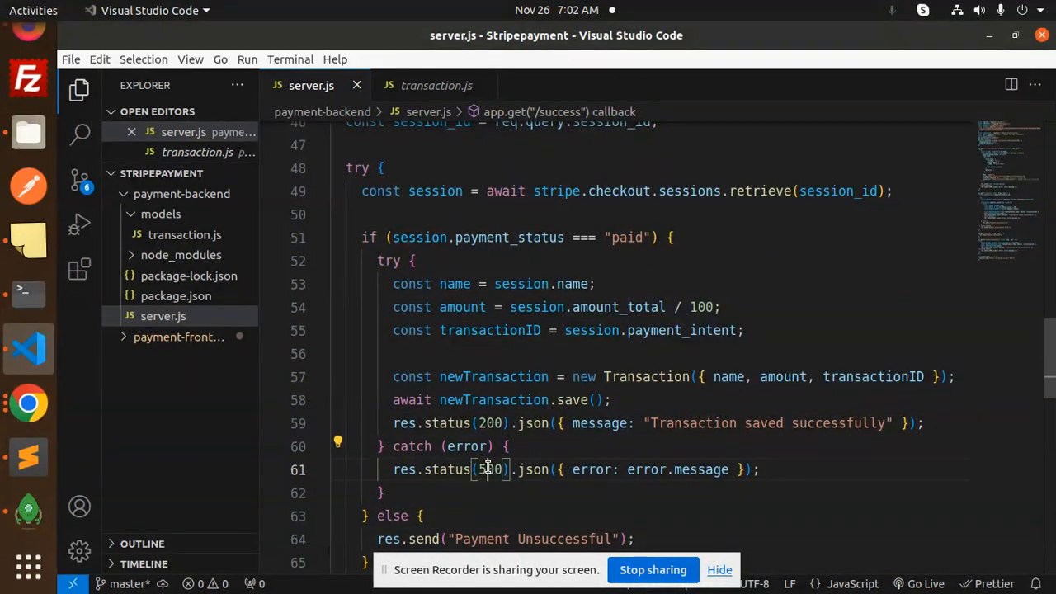
pyautogui.scroll(-3)
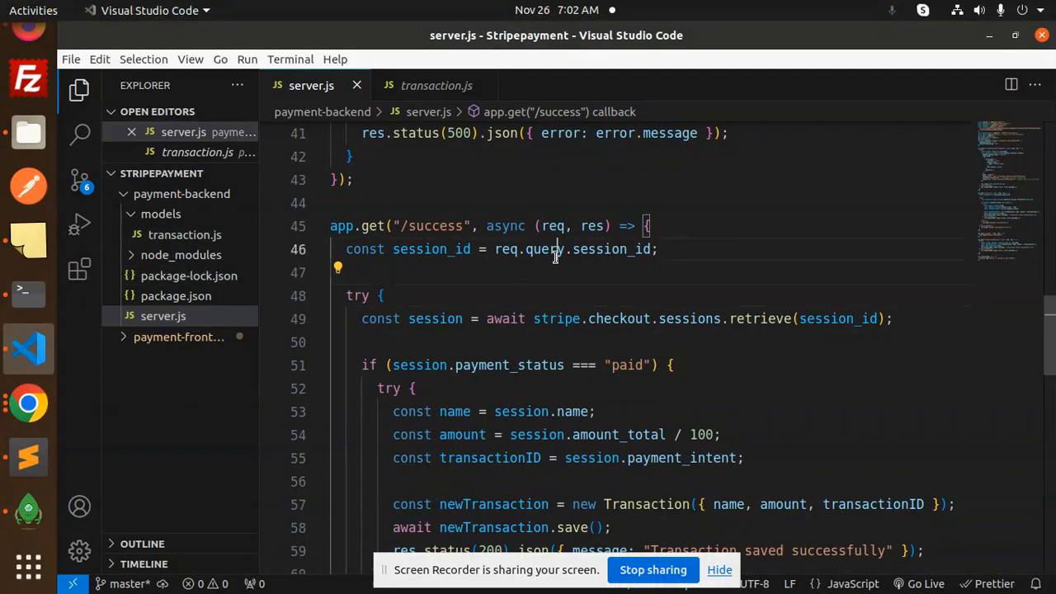
# - Open PaymentPage.js from payment-frontend's src folder
pyautogui.click(179, 337)
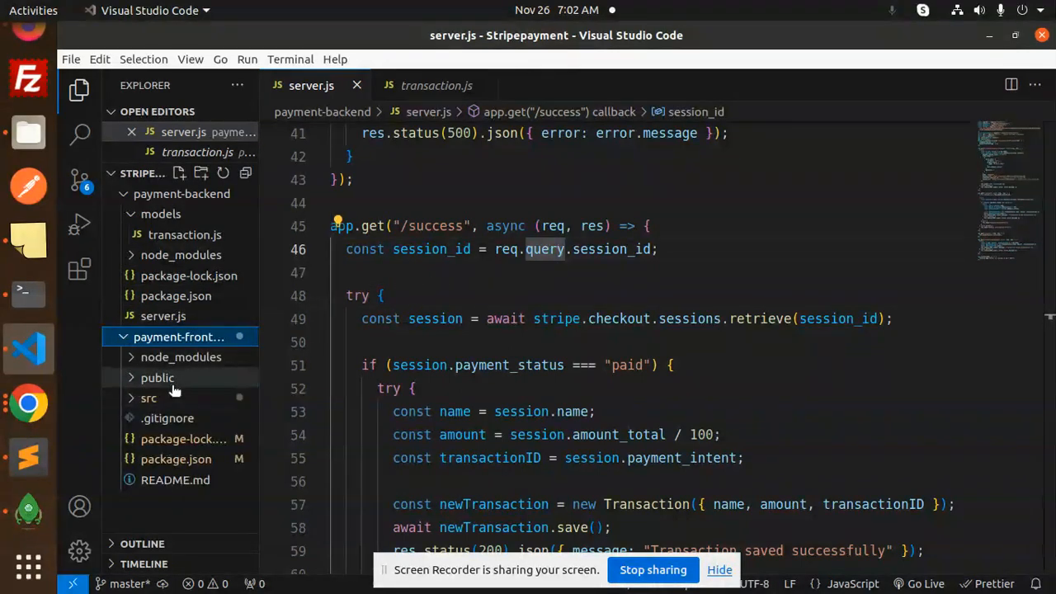
pyautogui.click(148, 397)
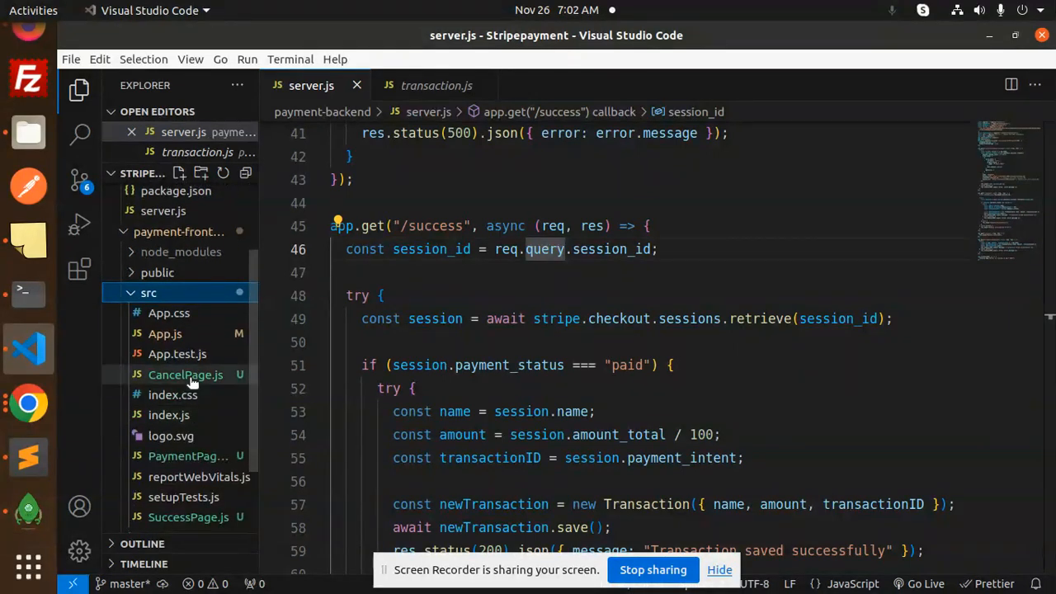
pyautogui.click(188, 456)
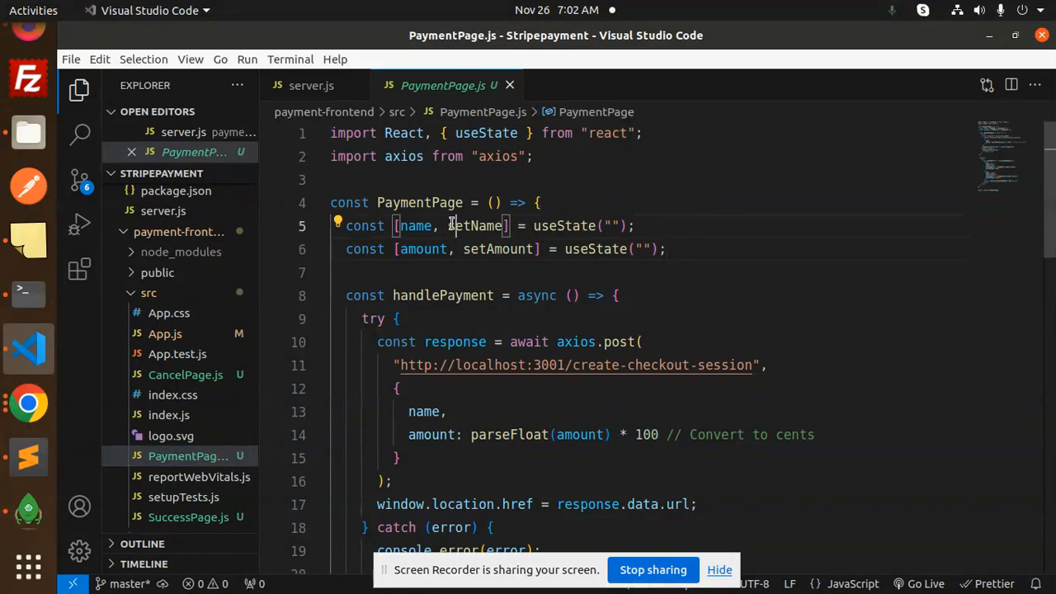
# - Highlight setAmount, the handlePayment function and the axios post request lines
pyautogui.doubleClick(495, 249)
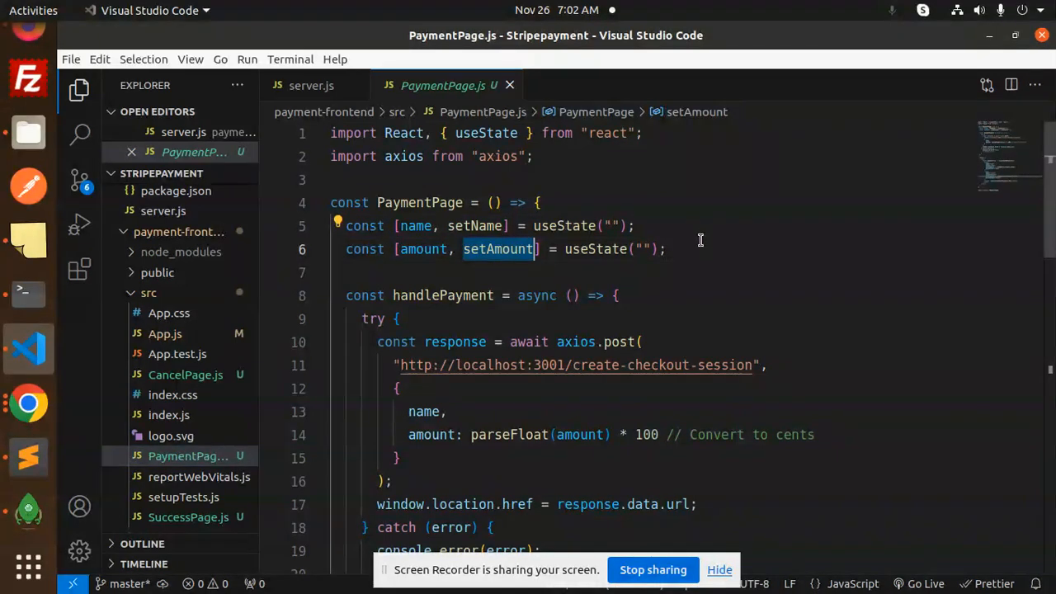
pyautogui.scroll(-3)
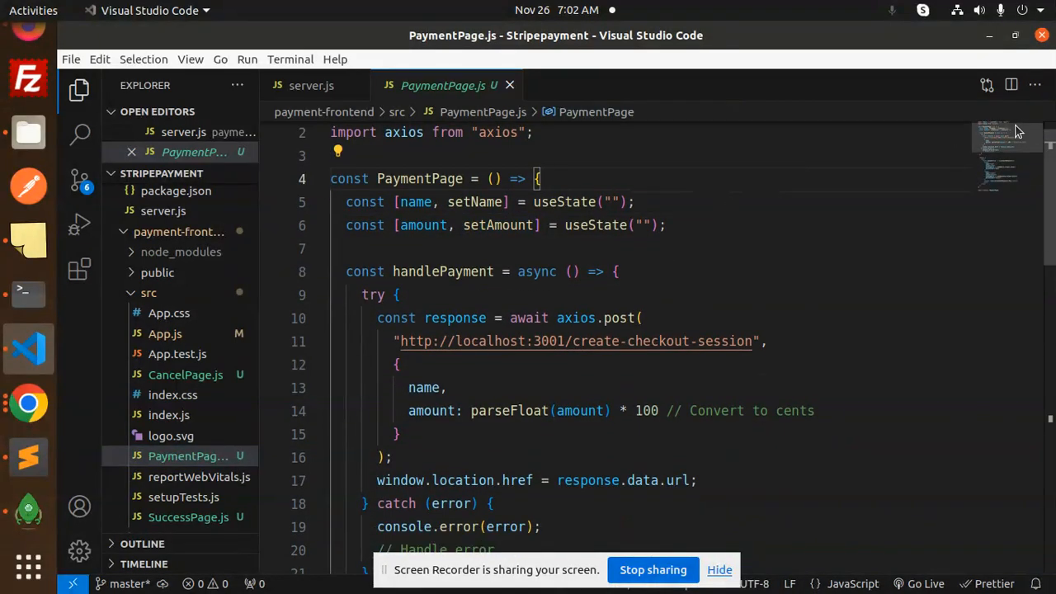
pyautogui.doubleClick(443, 271)
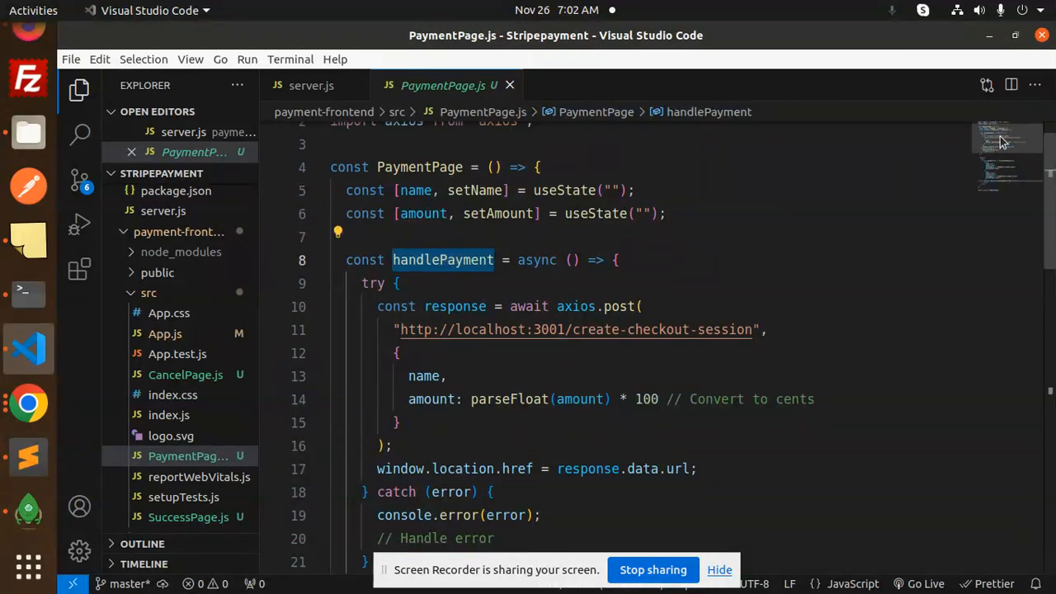
pyautogui.scroll(-3)
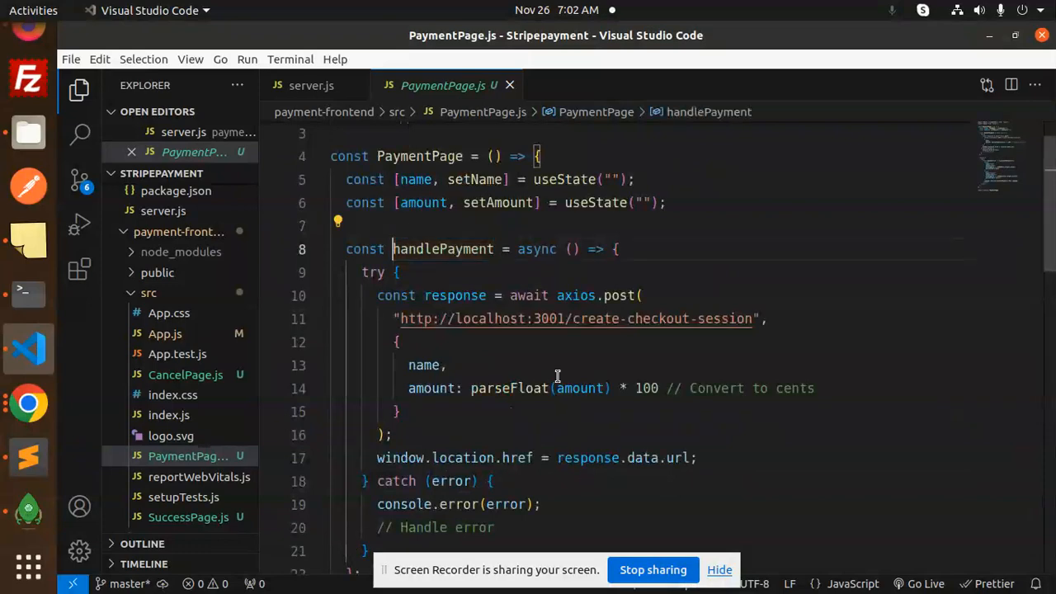
pyautogui.moveTo(377, 295); pyautogui.dragTo(448, 366)
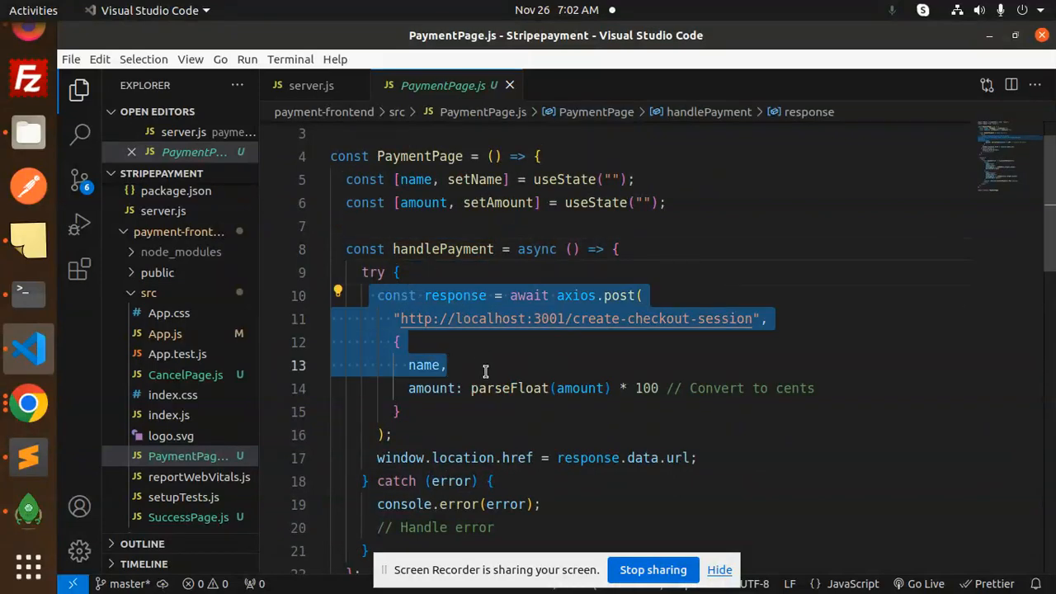
pyautogui.click(425, 388)
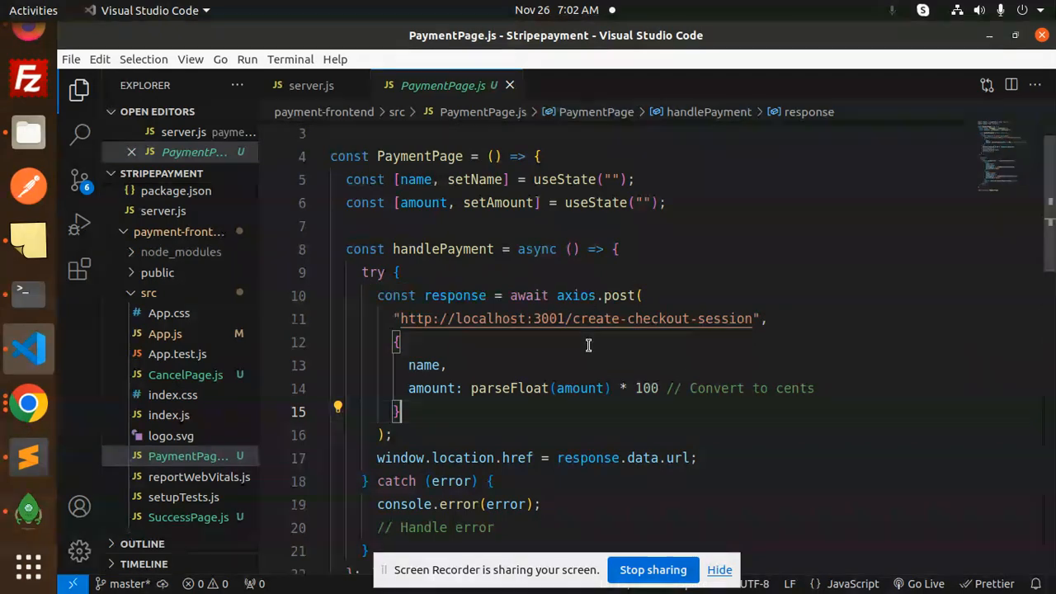
pyautogui.scroll(-3)
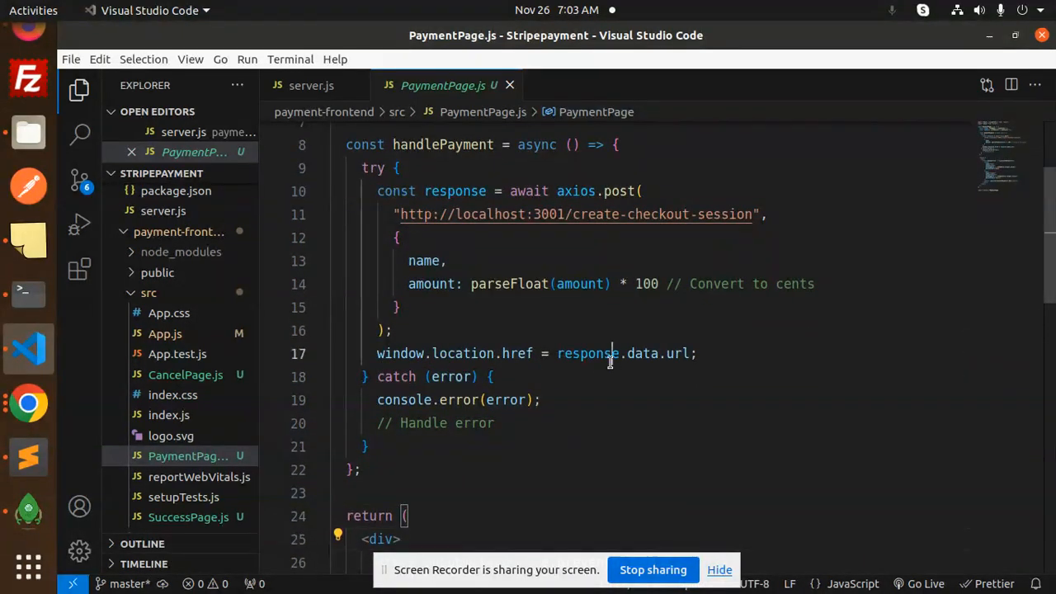
pyautogui.doubleClick(463, 354)
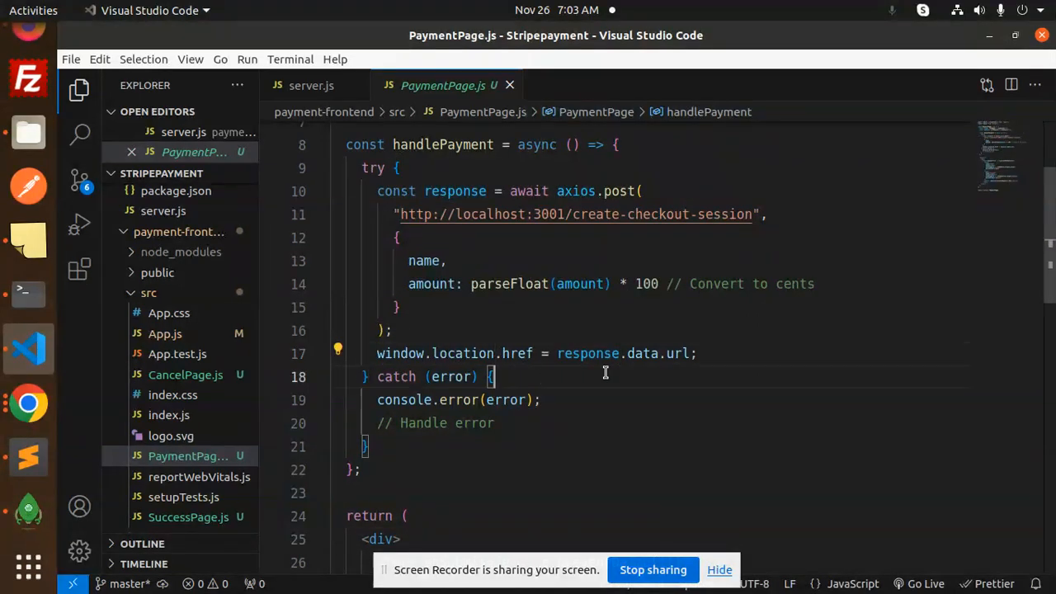
pyautogui.moveTo(755, 353)
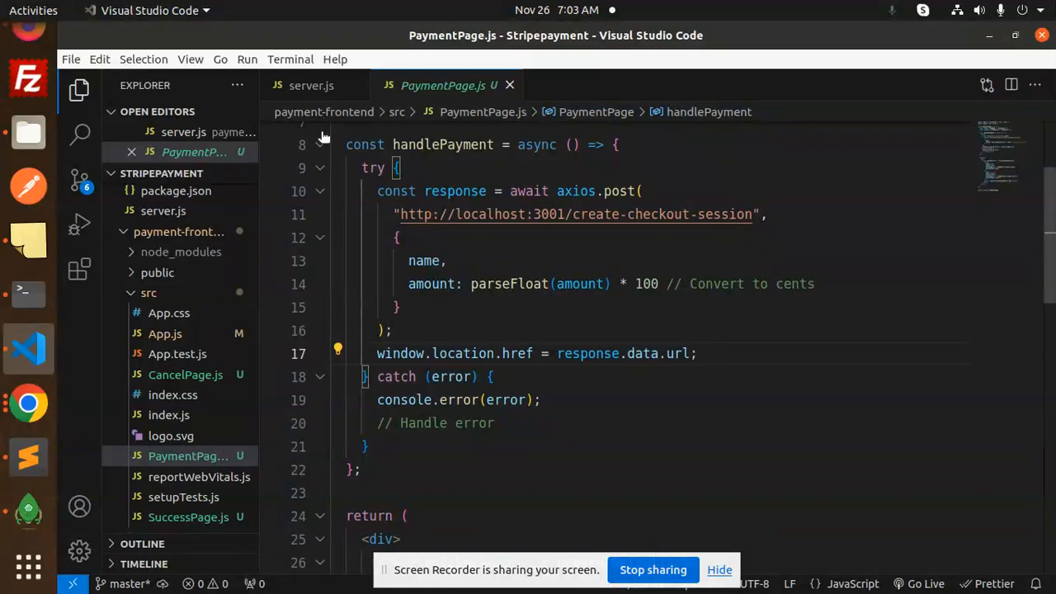
# - Return to server.js and highlight the success_url setting
pyautogui.click(311, 85)
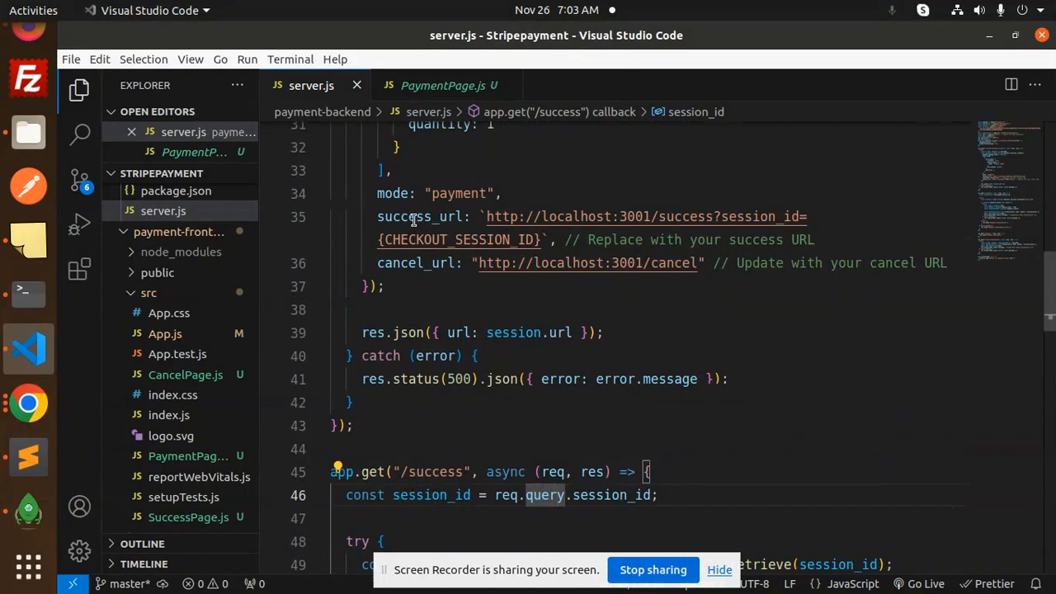
pyautogui.doubleClick(458, 239)
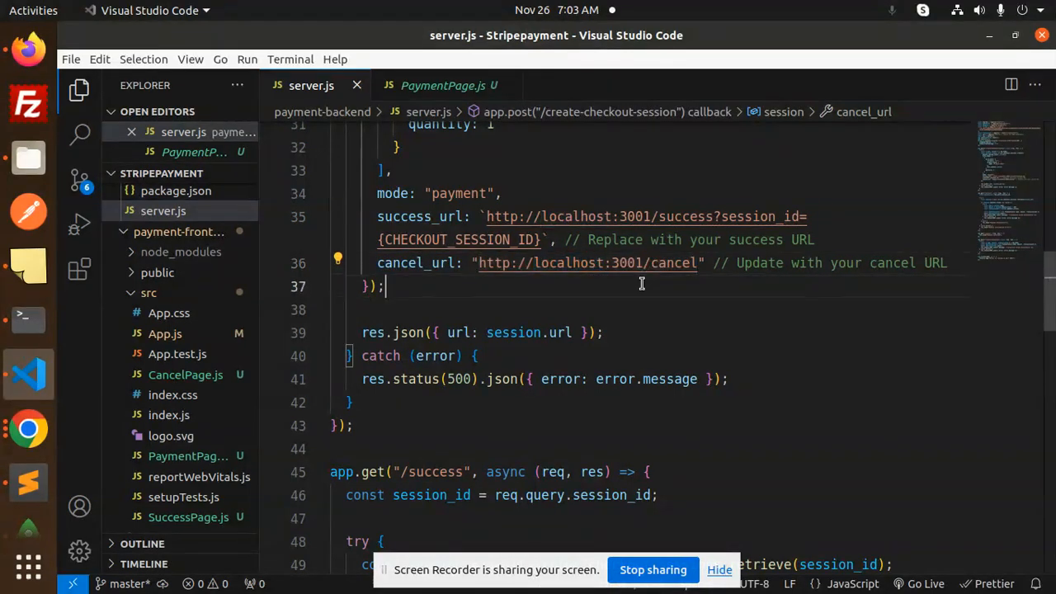
pyautogui.click(428, 216)
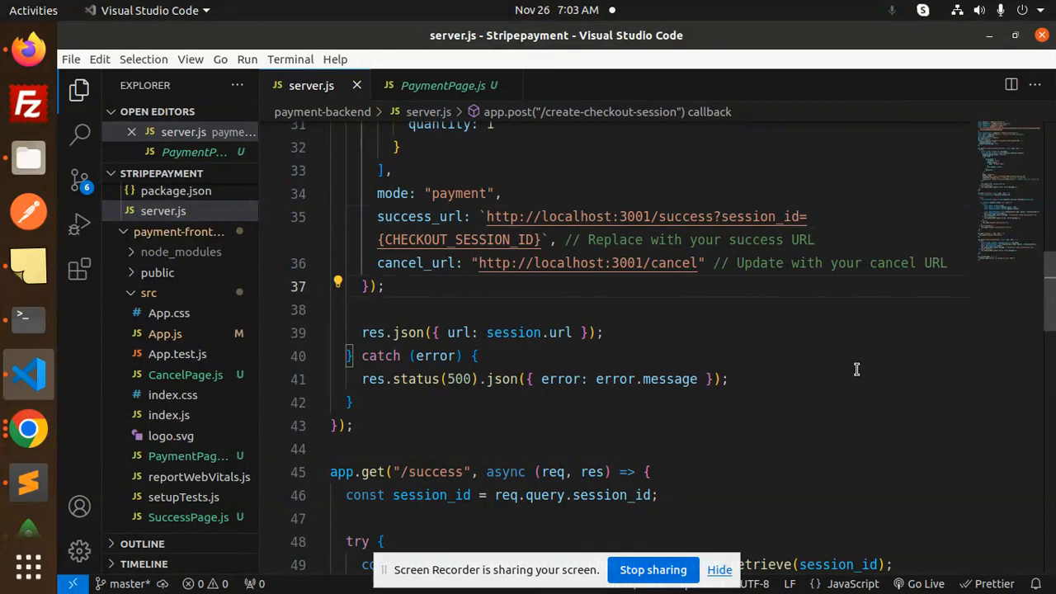
pyautogui.moveTo(861, 344)
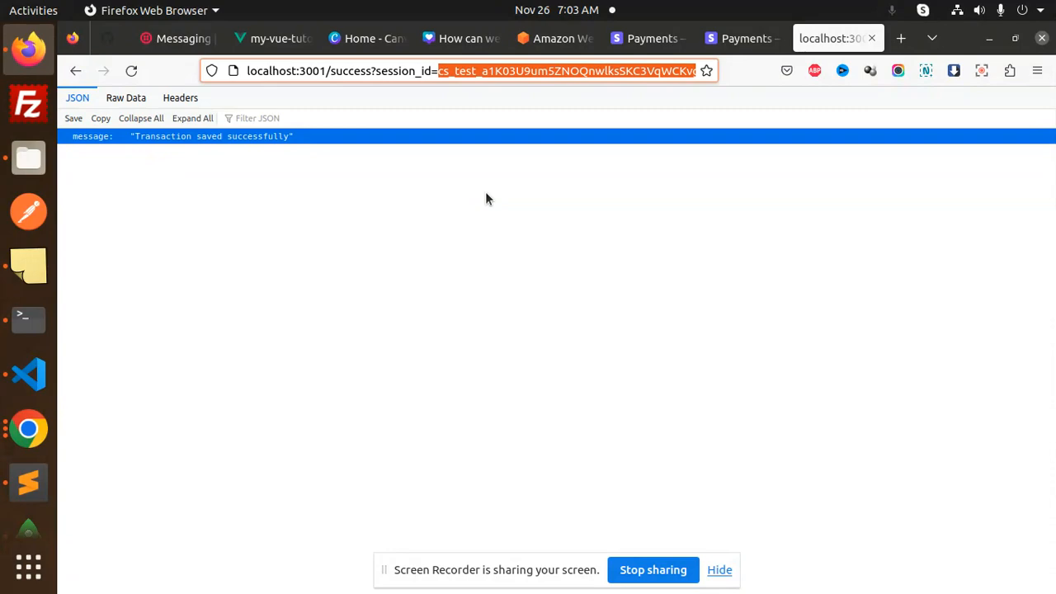
pyautogui.moveTo(487, 335)
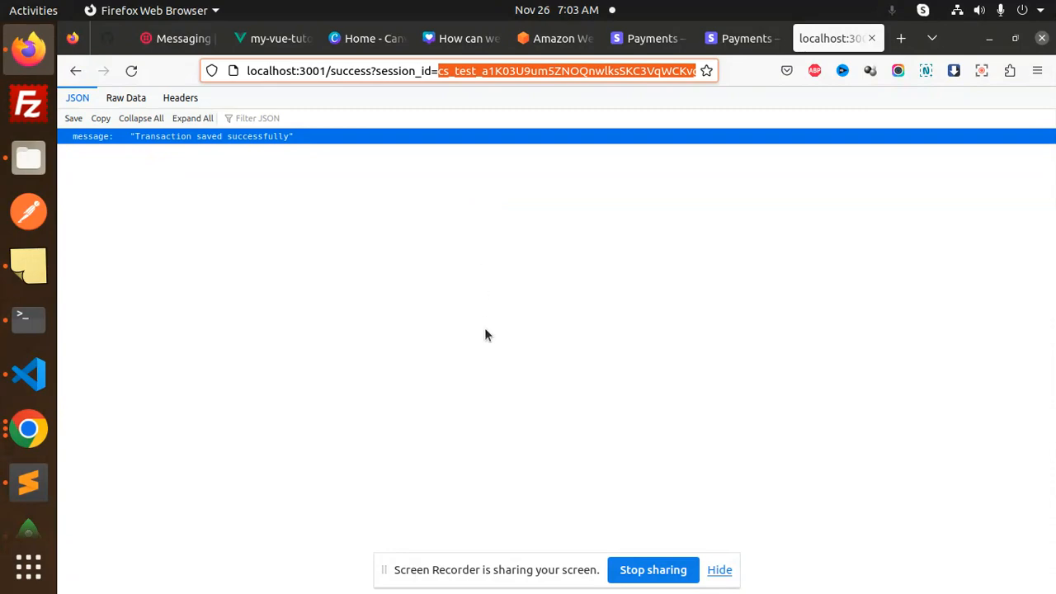